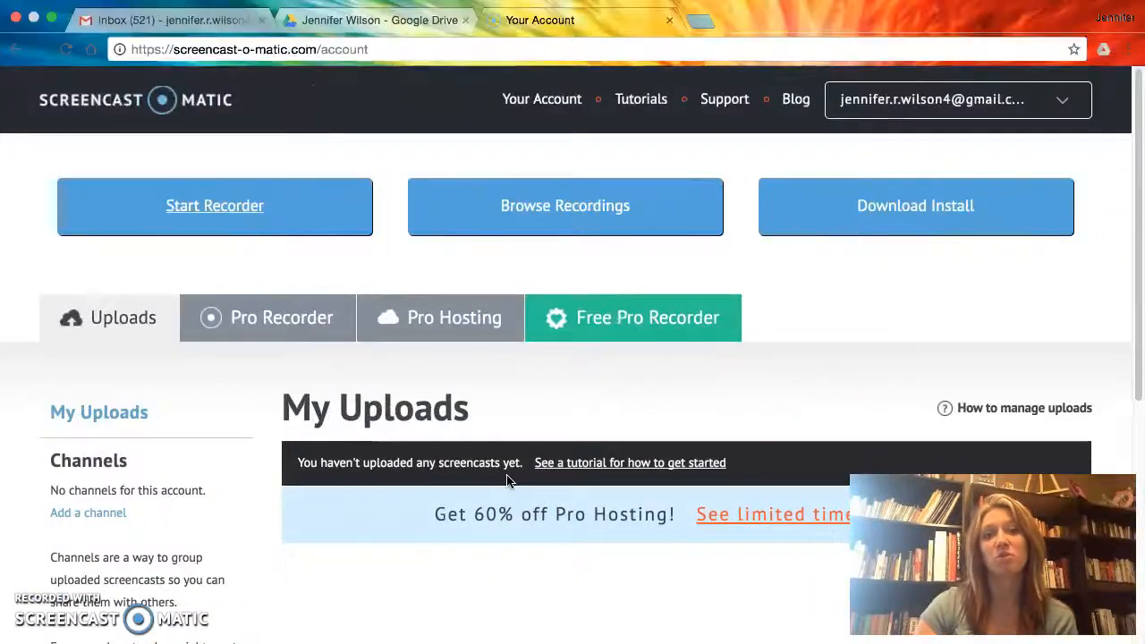
Bring up the Google Drive tab showing the course assignment submissions folder
{"action": "left_click", "coordinate": [376, 20]}
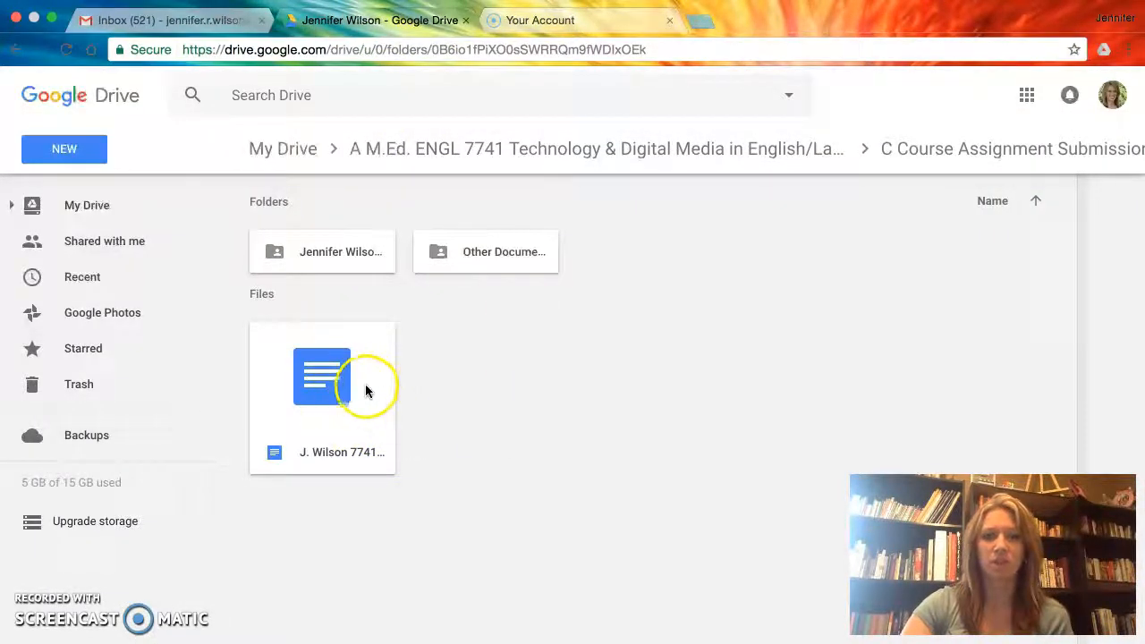
{"action": "double_click", "coordinate": [322, 376]}
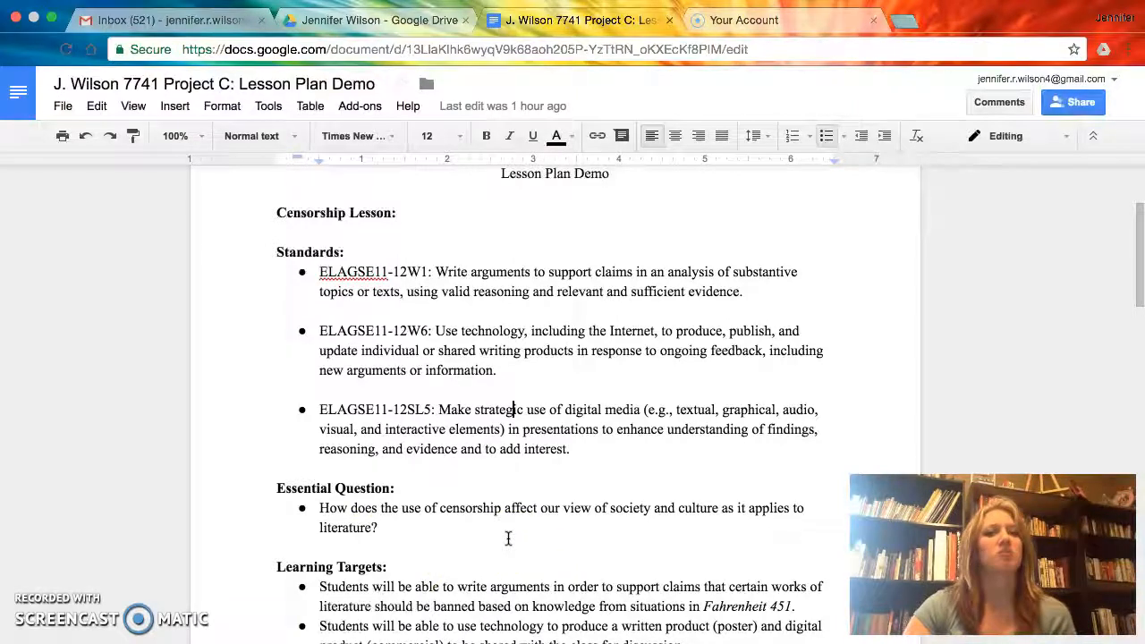
{"action": "left_click", "coordinate": [526, 523]}
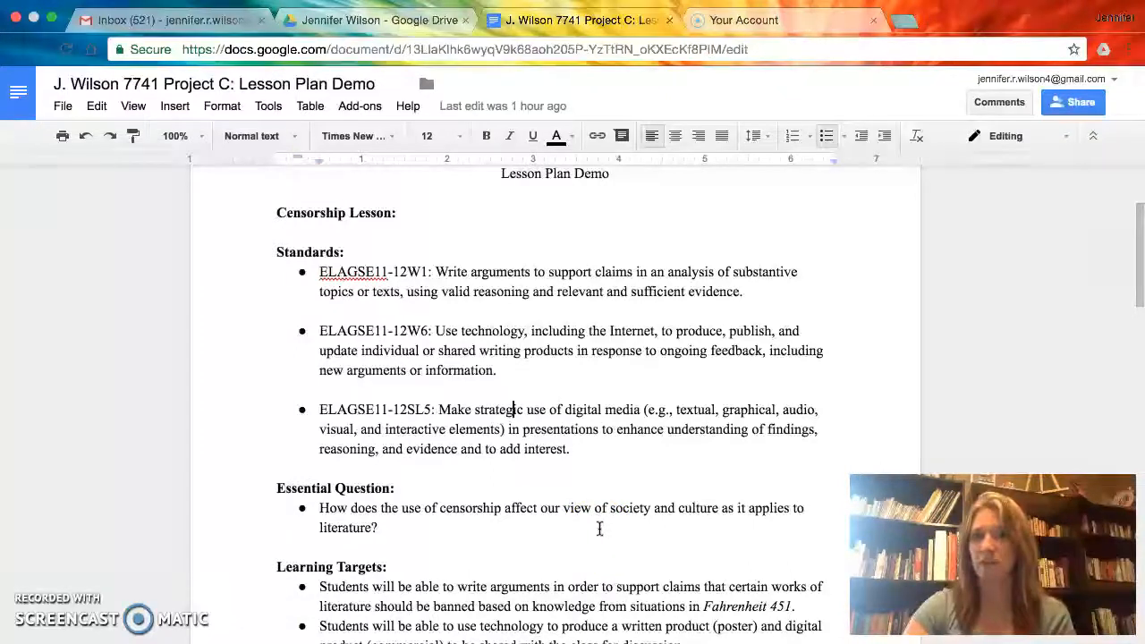
Scroll to the Learning Targets and Warm Up with the Bradbury quote and book-banning video link
{"action": "scroll", "scroll_direction": "down", "scroll_amount": 3}
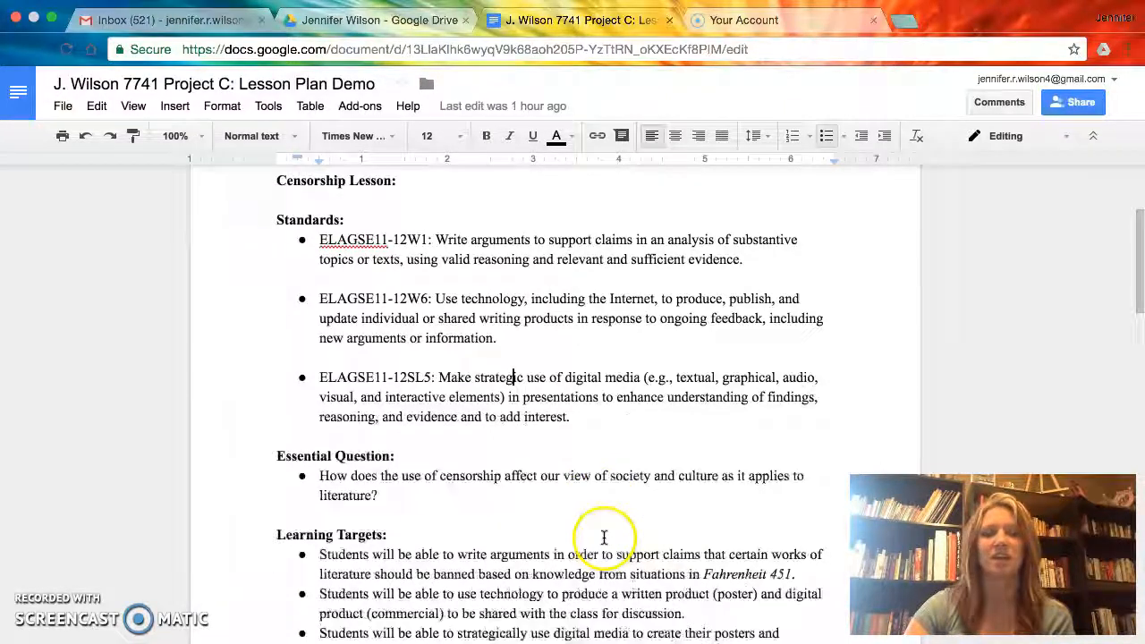
{"action": "scroll", "scroll_direction": "down", "scroll_amount": 3}
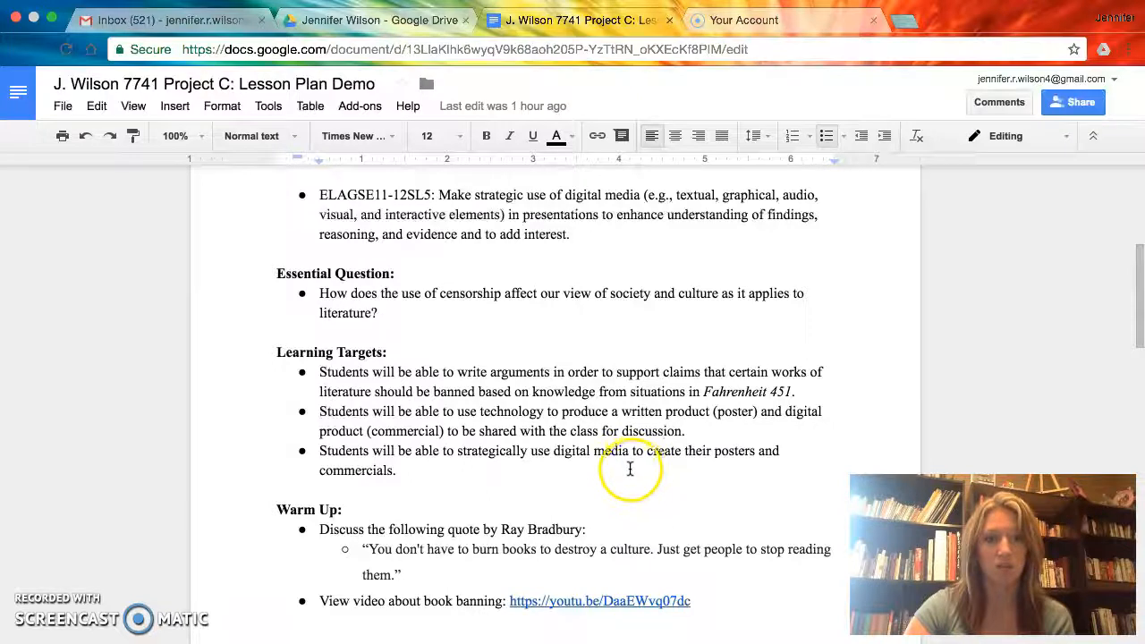
{"action": "mouse_move", "coordinate": [602, 504]}
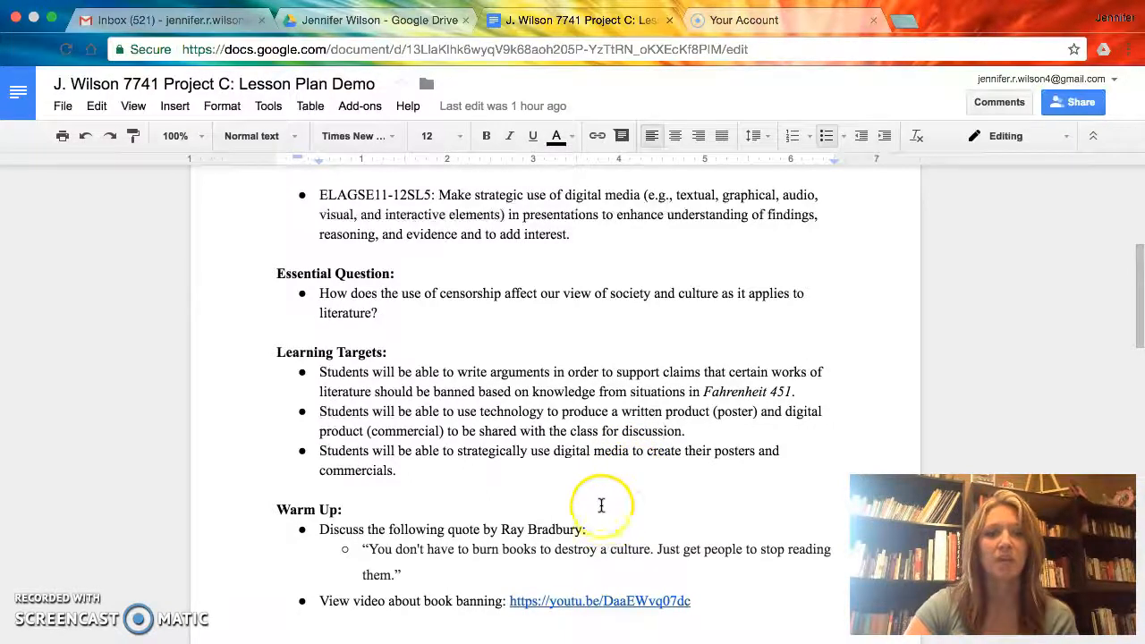
{"action": "double_click", "coordinate": [494, 451]}
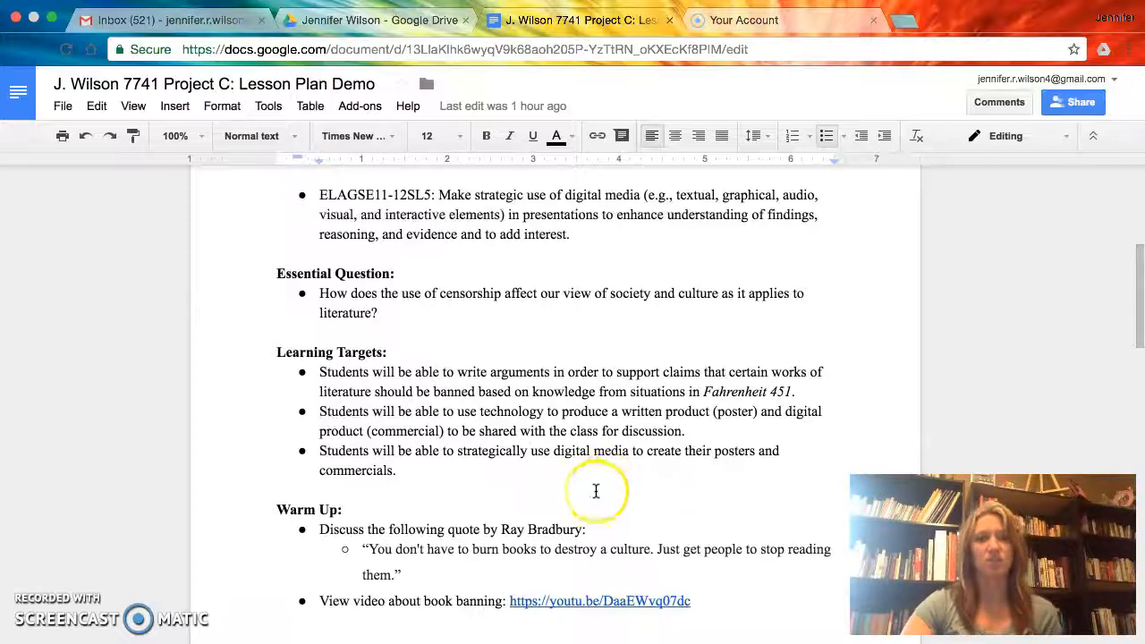
{"action": "scroll", "scroll_direction": "down", "scroll_amount": 3}
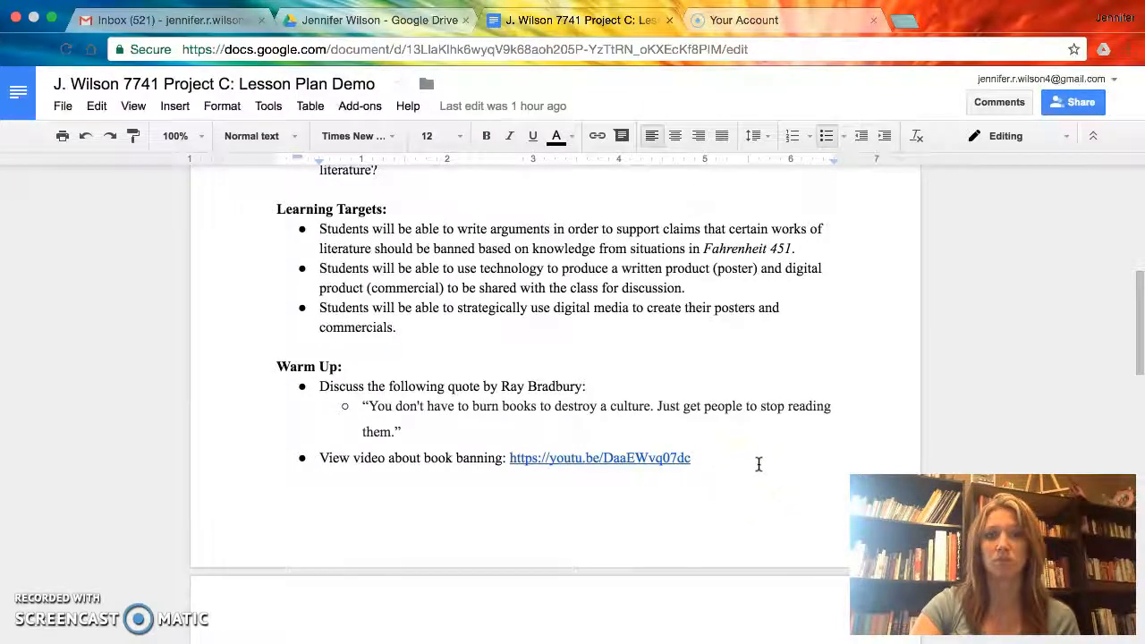
Scroll past the page break to Week 1's Day 1 and Days 2–4 work sessions
{"action": "scroll", "scroll_direction": "down", "scroll_amount": 3}
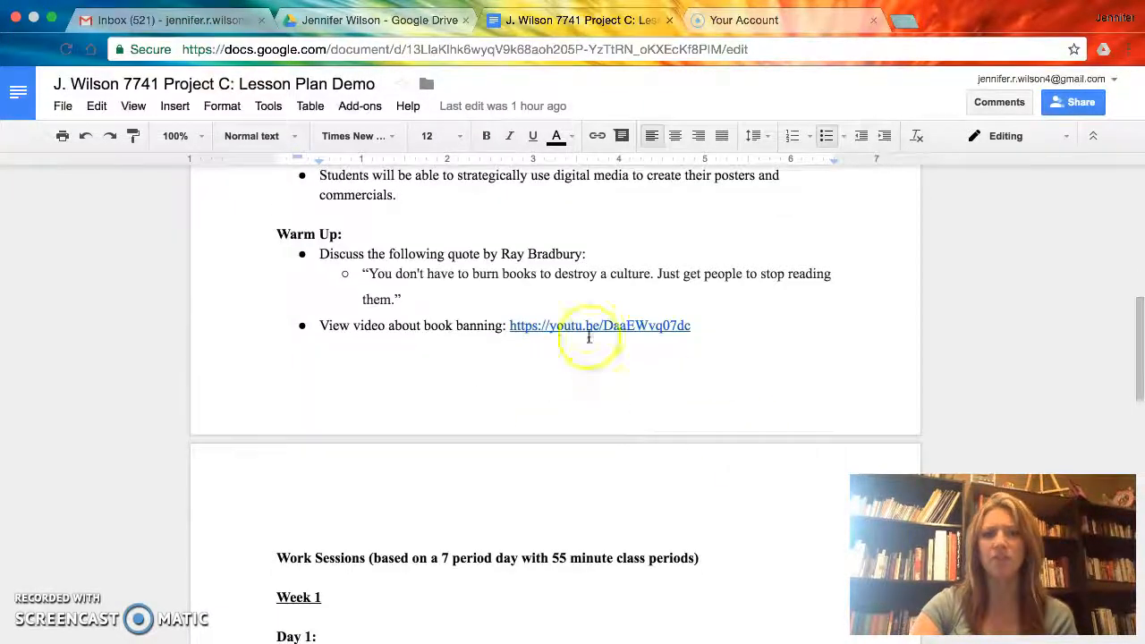
{"action": "mouse_move", "coordinate": [562, 376]}
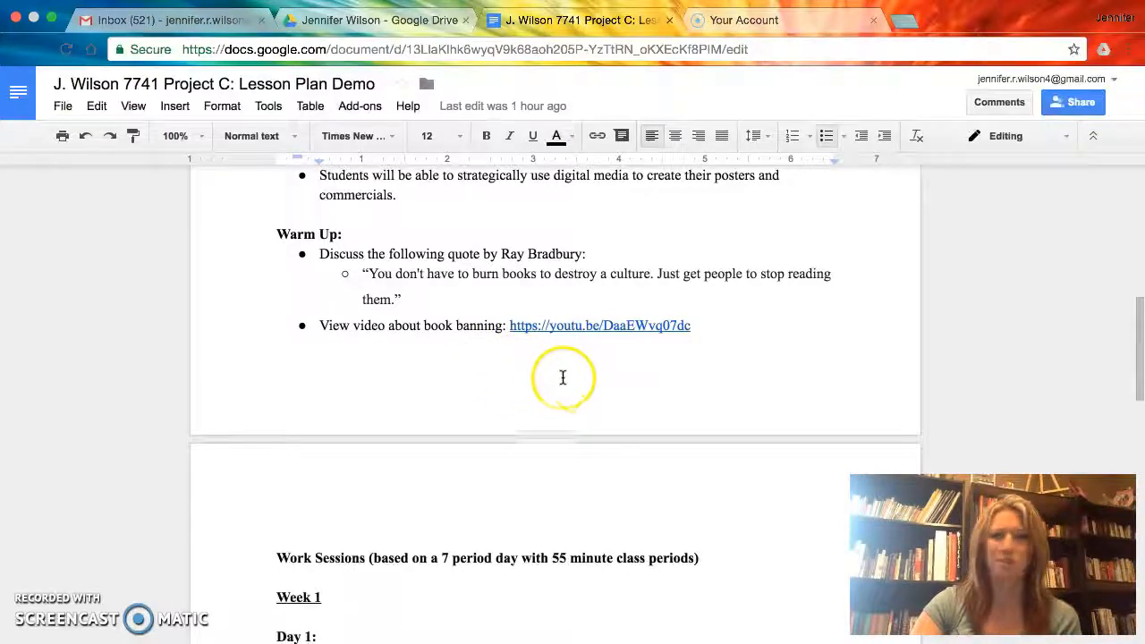
{"action": "mouse_move", "coordinate": [535, 363]}
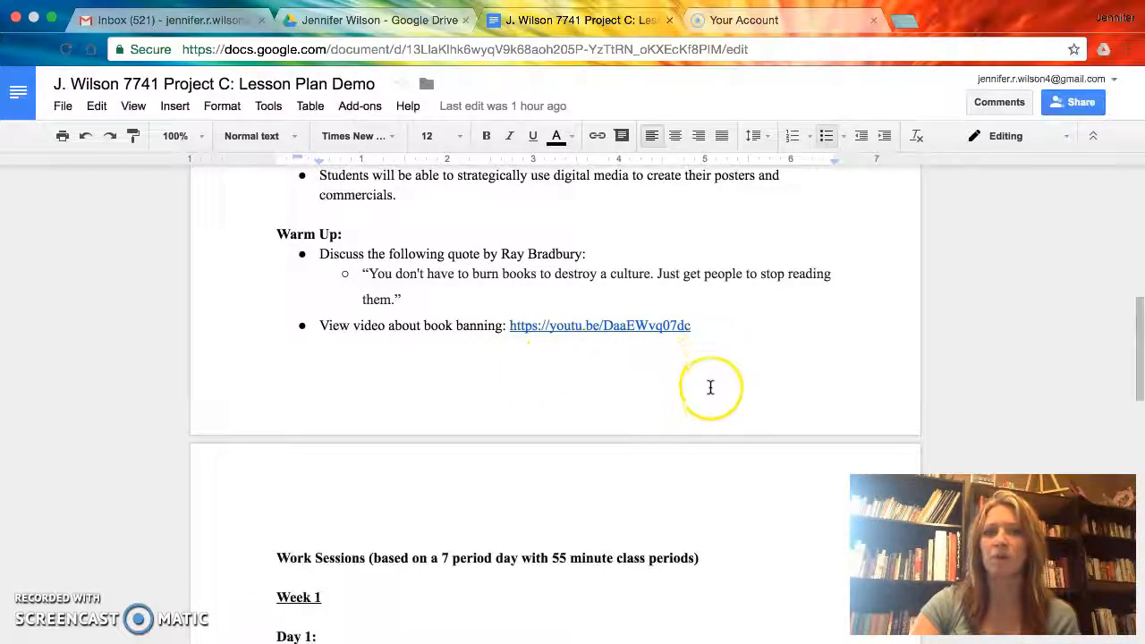
{"action": "scroll", "scroll_direction": "down", "scroll_amount": 3}
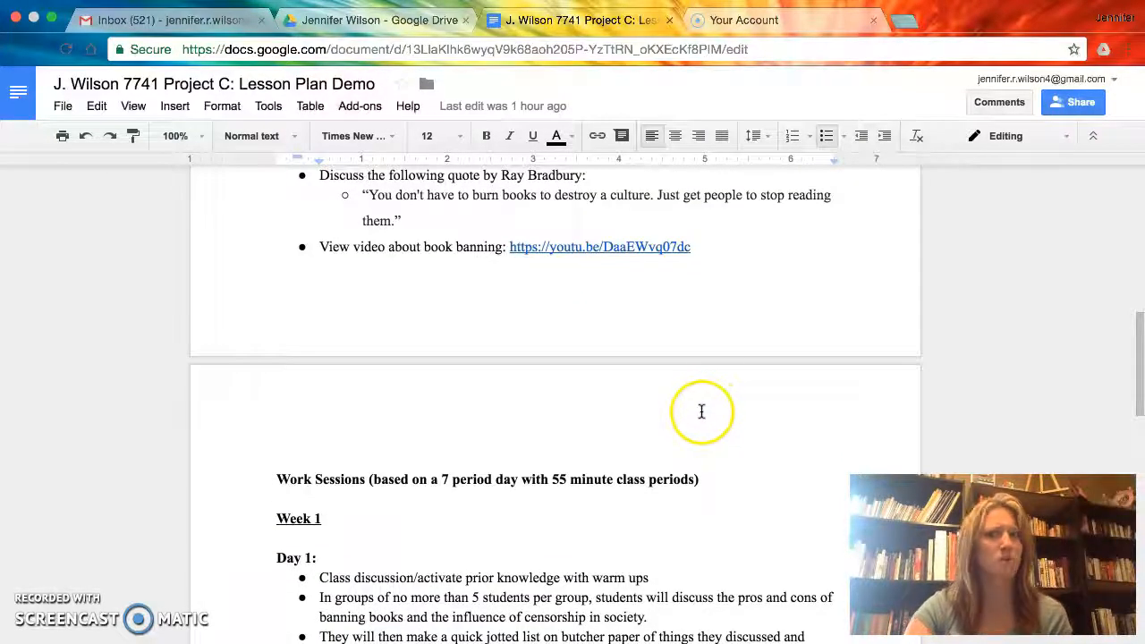
{"action": "scroll", "scroll_direction": "down", "scroll_amount": 3}
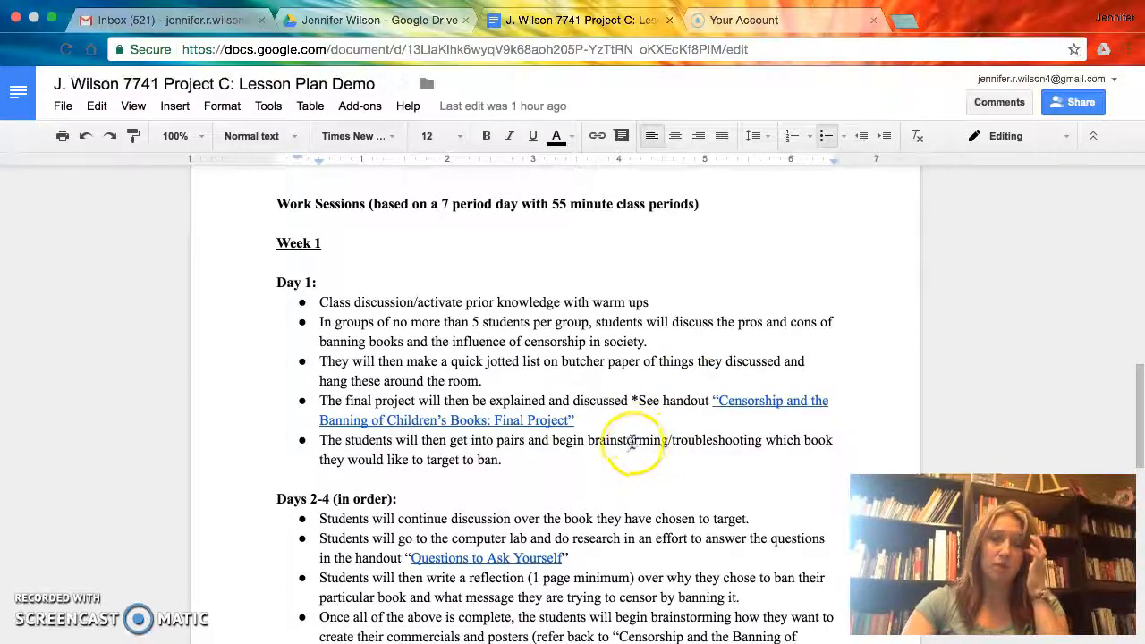
{"action": "mouse_move", "coordinate": [555, 383]}
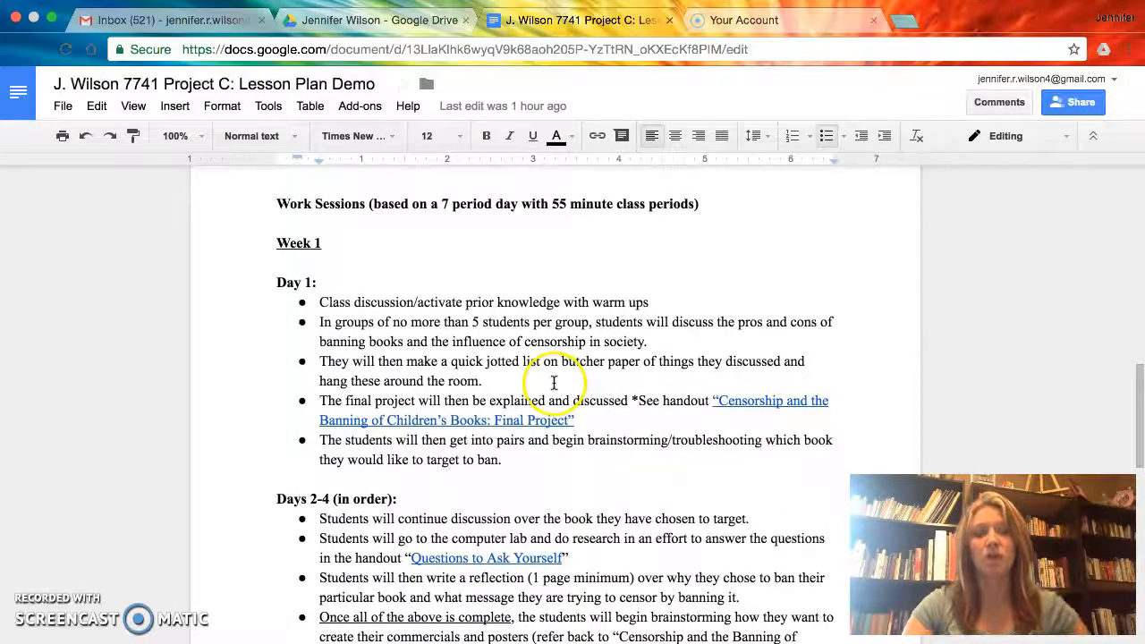
{"action": "mouse_move", "coordinate": [533, 348]}
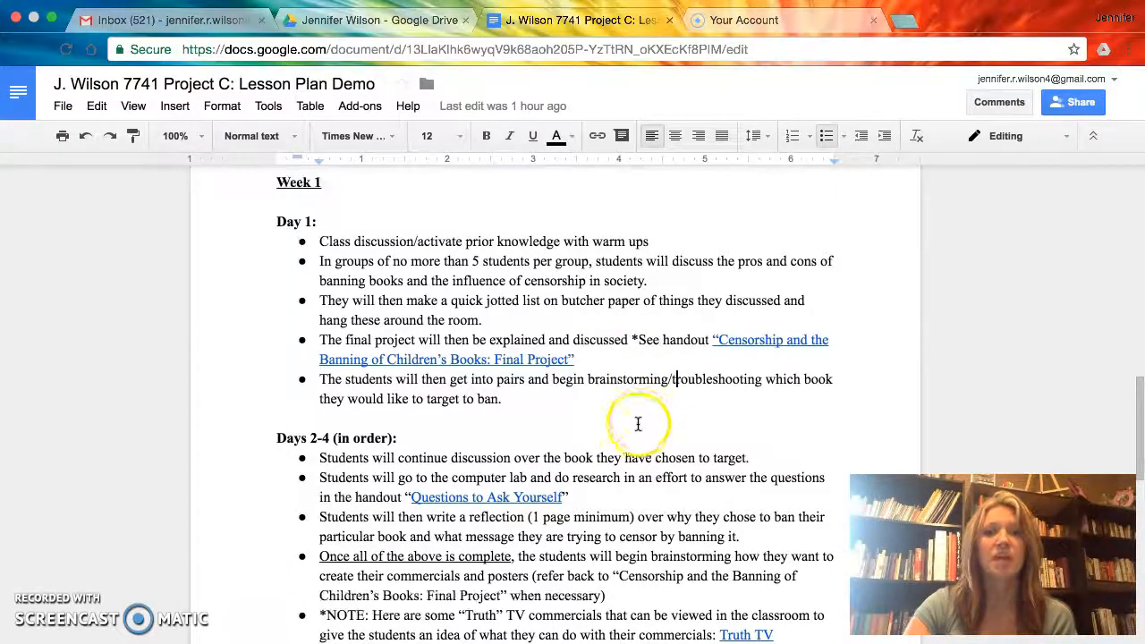
Scroll through Days 2–4's Truth TV commercials note to Day 5's platform list
{"action": "scroll", "scroll_direction": "down", "scroll_amount": 3}
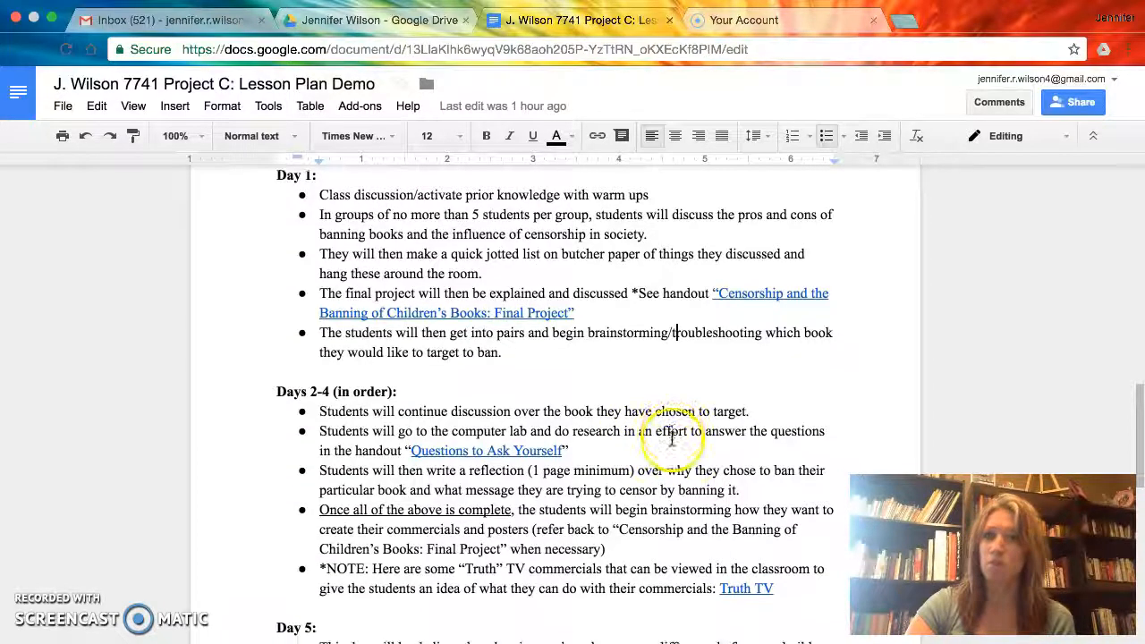
{"action": "scroll", "scroll_direction": "down", "scroll_amount": 3}
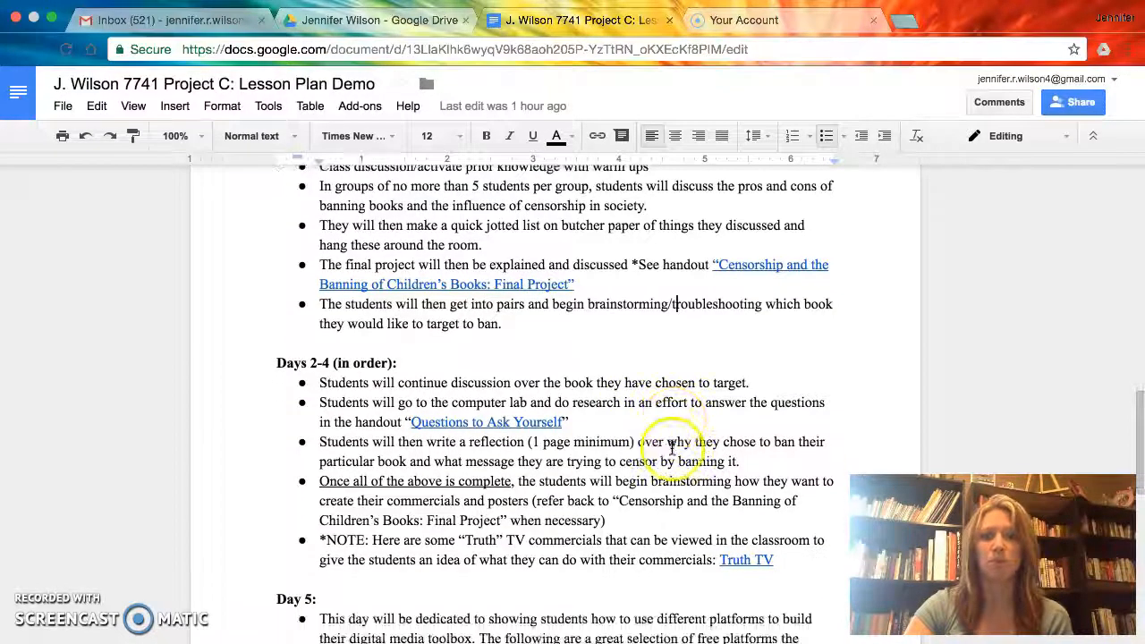
{"action": "scroll", "scroll_direction": "down", "scroll_amount": 3}
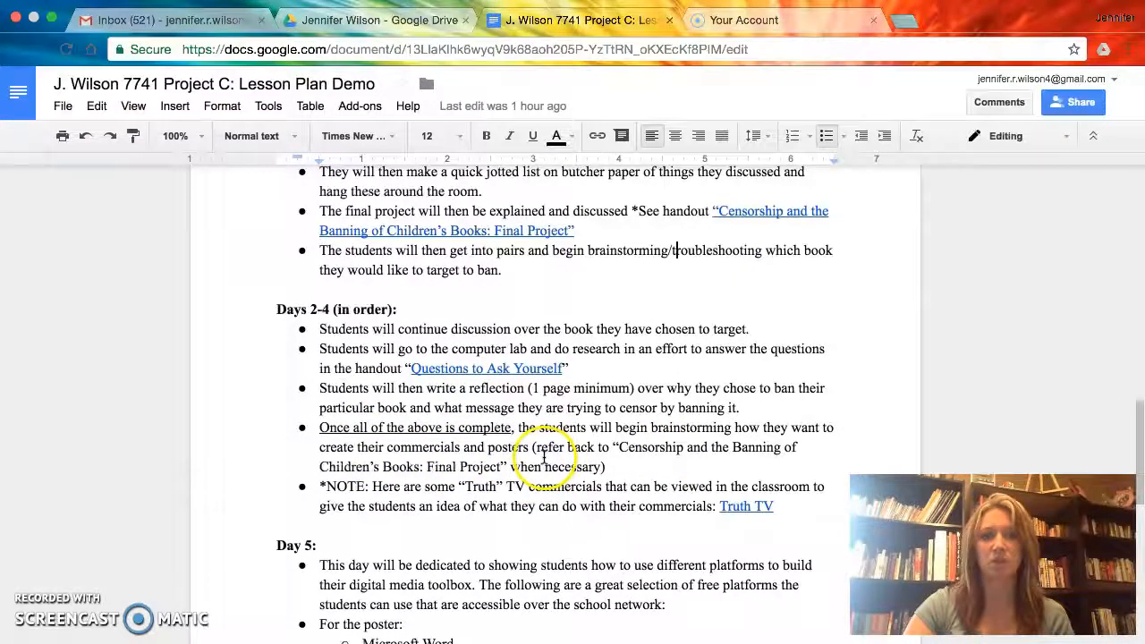
{"action": "mouse_move", "coordinate": [630, 374]}
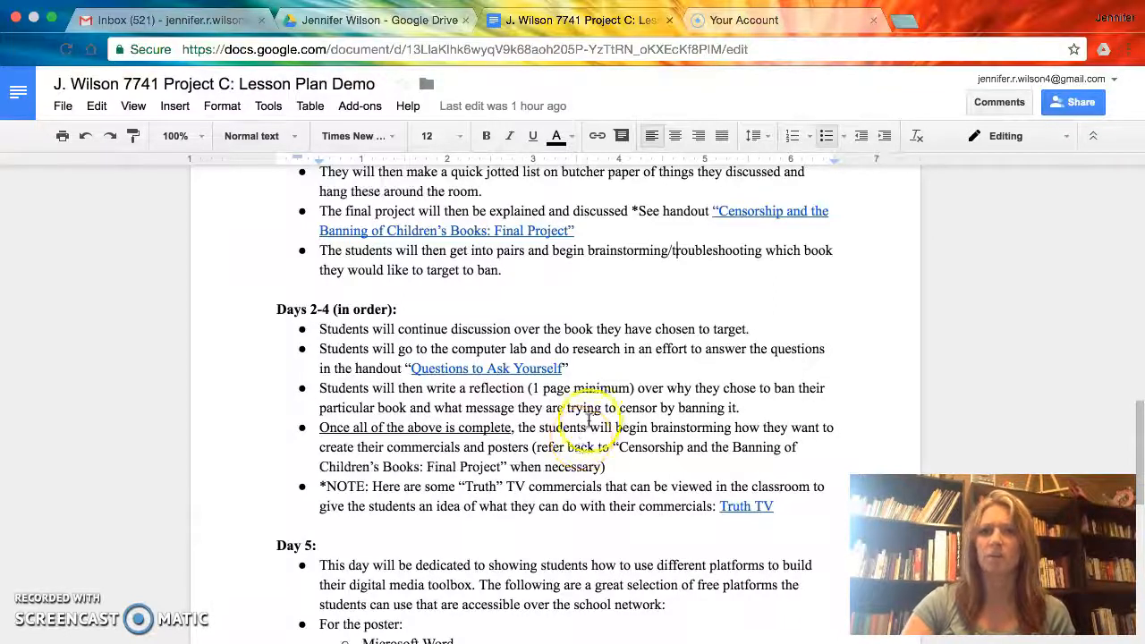
{"action": "scroll", "scroll_direction": "down", "scroll_amount": 3}
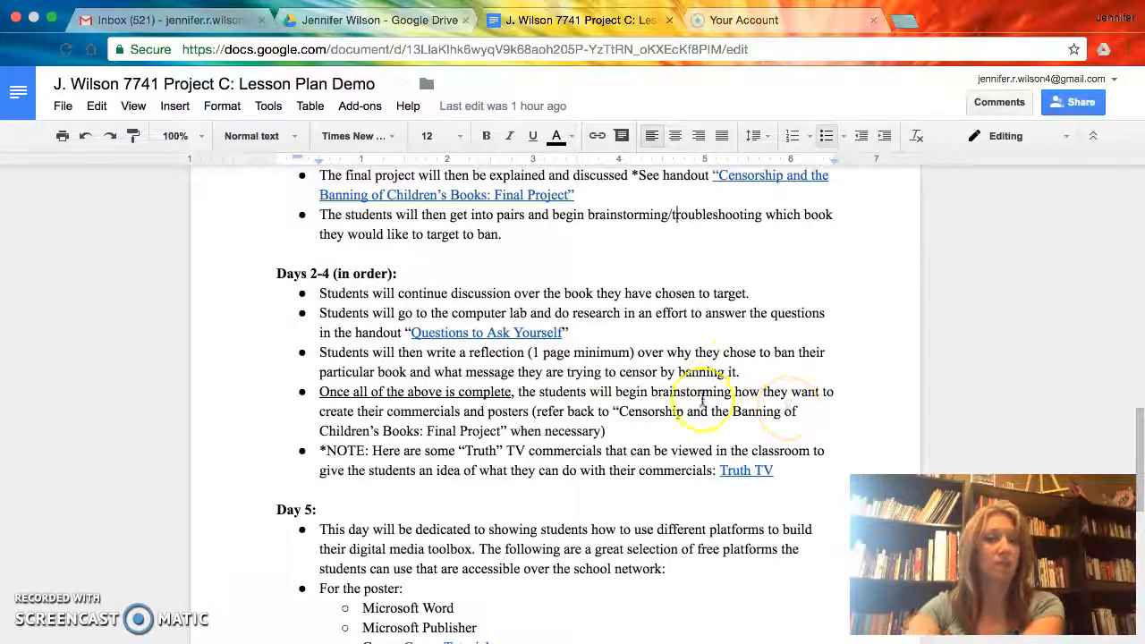
{"action": "scroll", "scroll_direction": "down", "scroll_amount": 3}
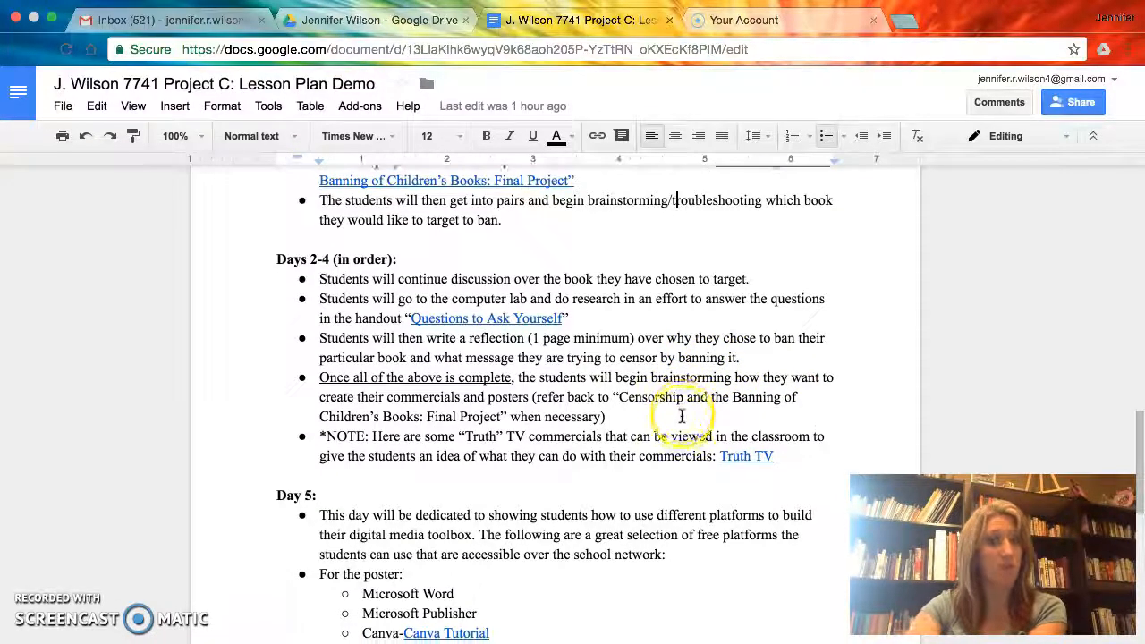
{"action": "scroll", "scroll_direction": "down", "scroll_amount": 3}
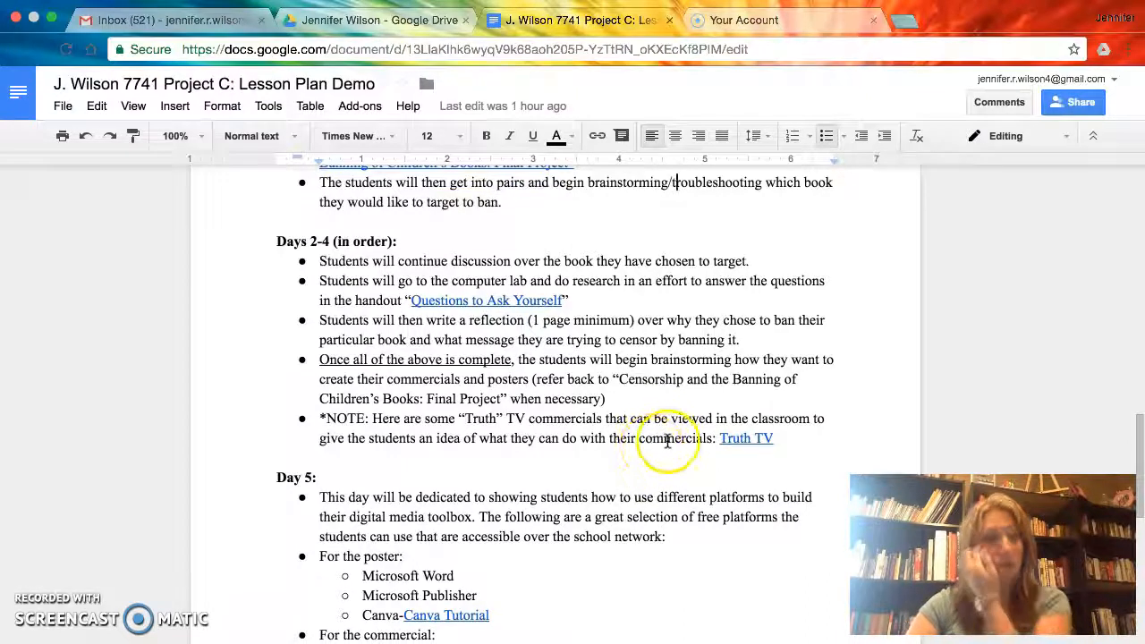
{"action": "scroll", "scroll_direction": "down", "scroll_amount": 3}
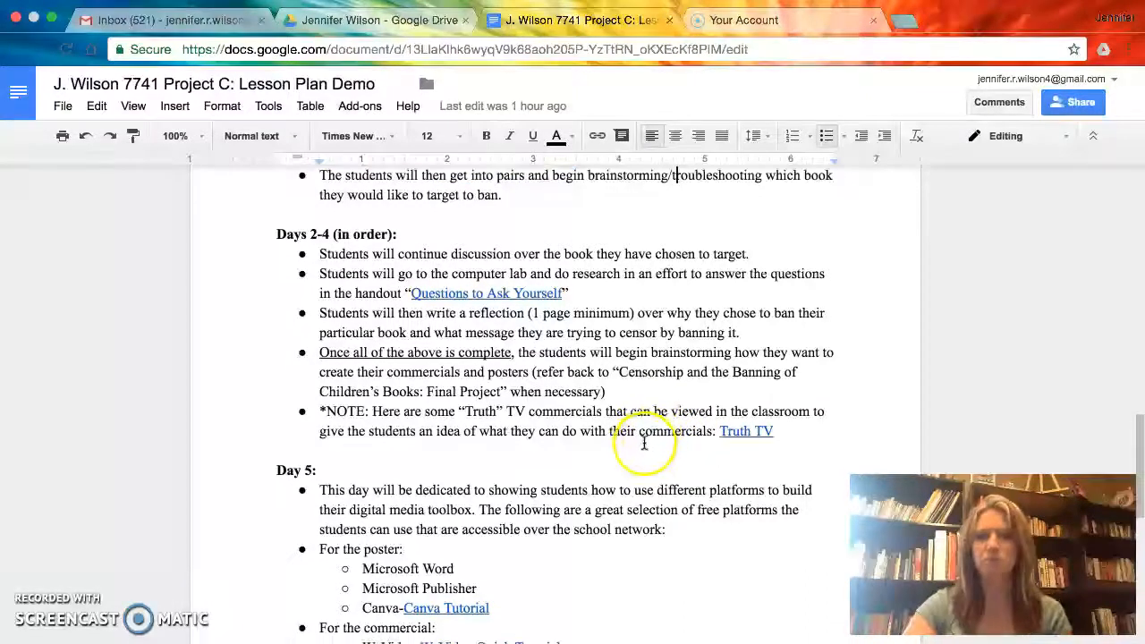
{"action": "scroll", "scroll_direction": "down", "scroll_amount": 3}
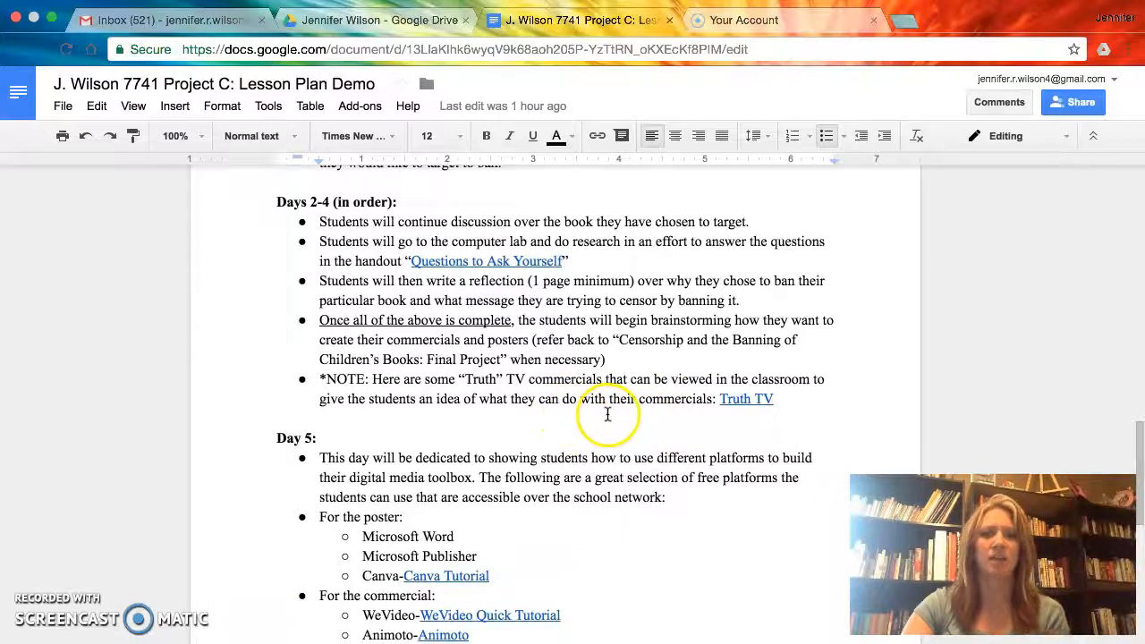
{"action": "mouse_move", "coordinate": [644, 455]}
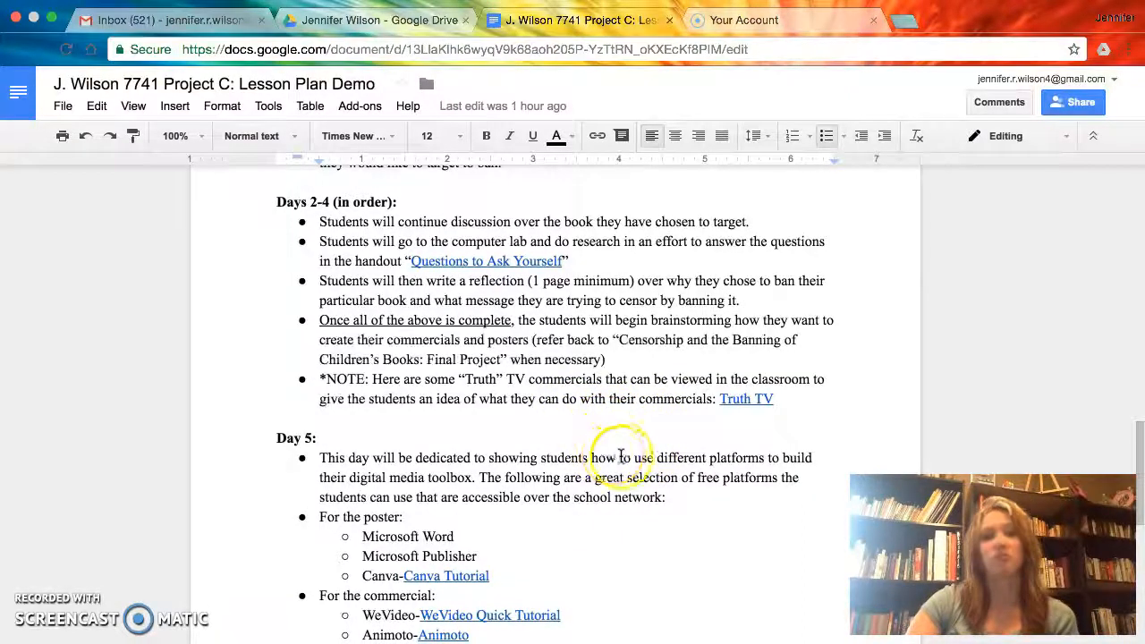
{"action": "mouse_move", "coordinate": [601, 431]}
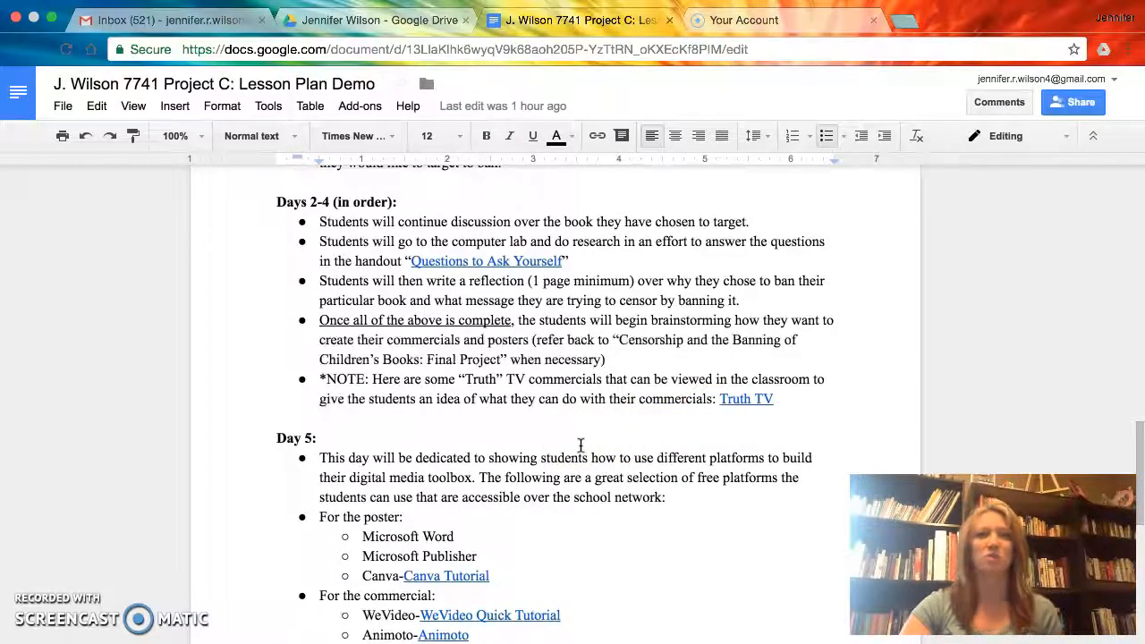
Scroll past Day 5's platform list to the Week 2 Days 6–10 schedule and Assessment section
{"action": "scroll", "scroll_direction": "down", "scroll_amount": 3}
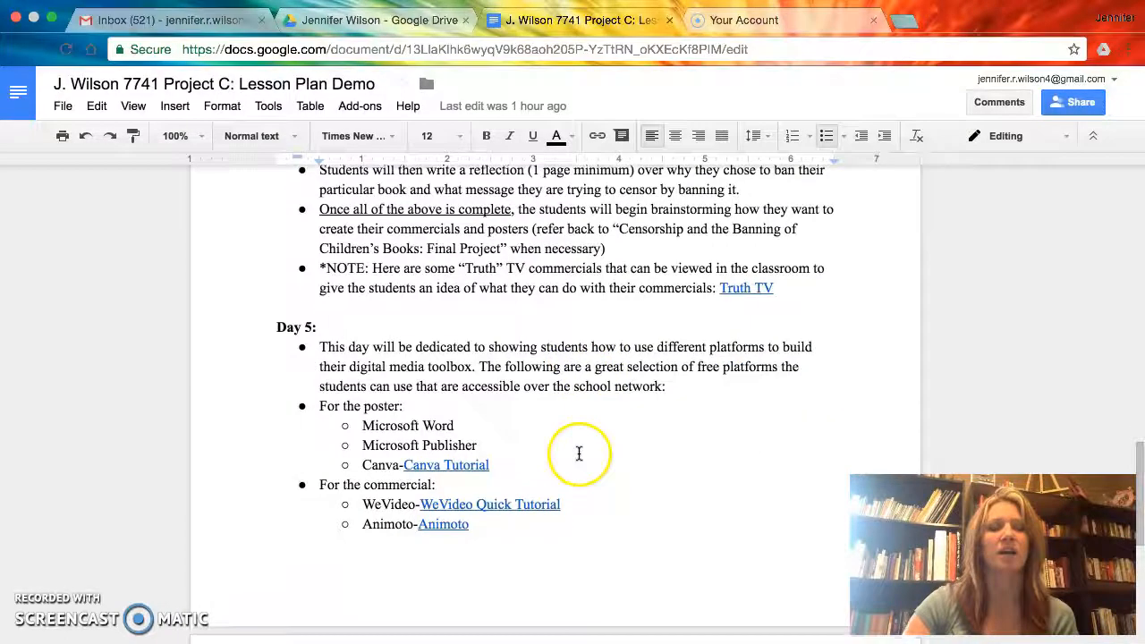
{"action": "scroll", "scroll_direction": "down", "scroll_amount": 3}
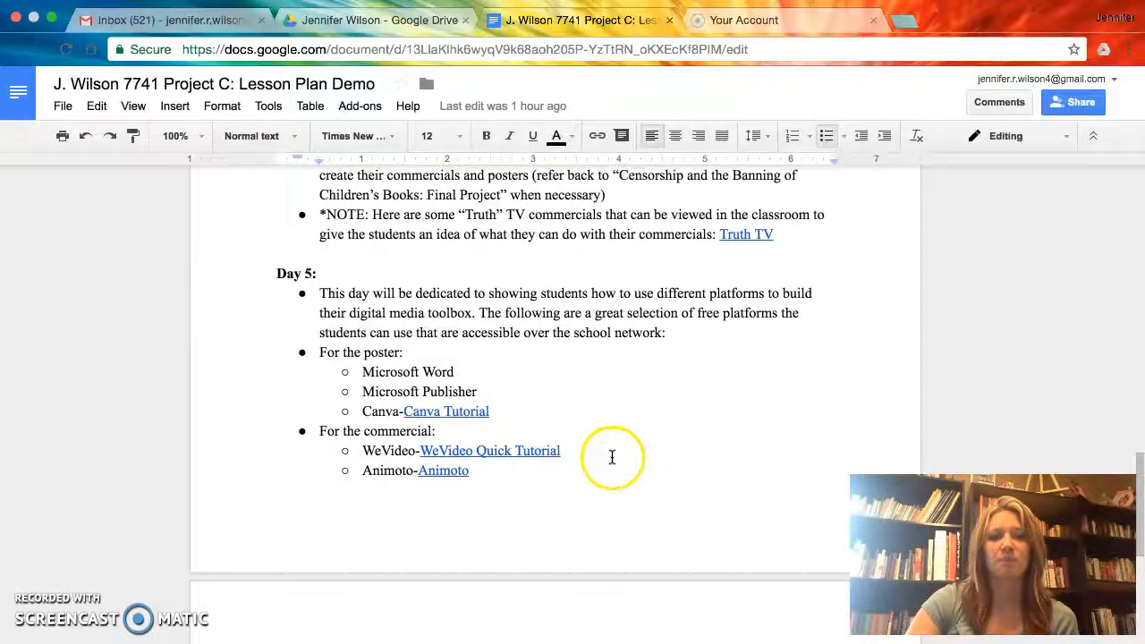
{"action": "mouse_move", "coordinate": [697, 426]}
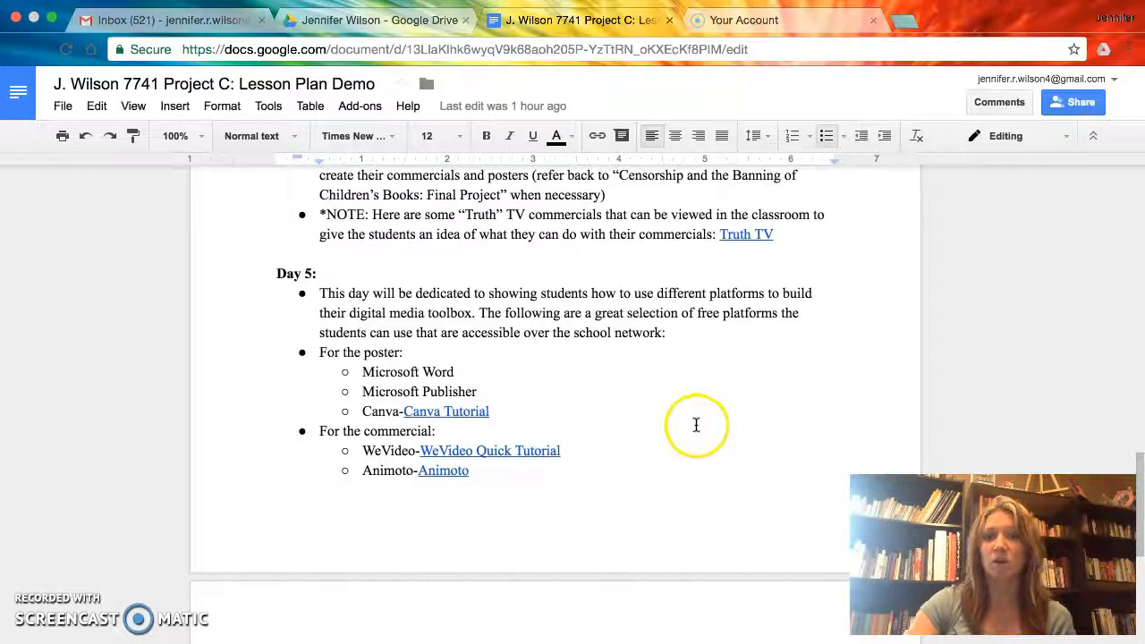
{"action": "mouse_move", "coordinate": [712, 409]}
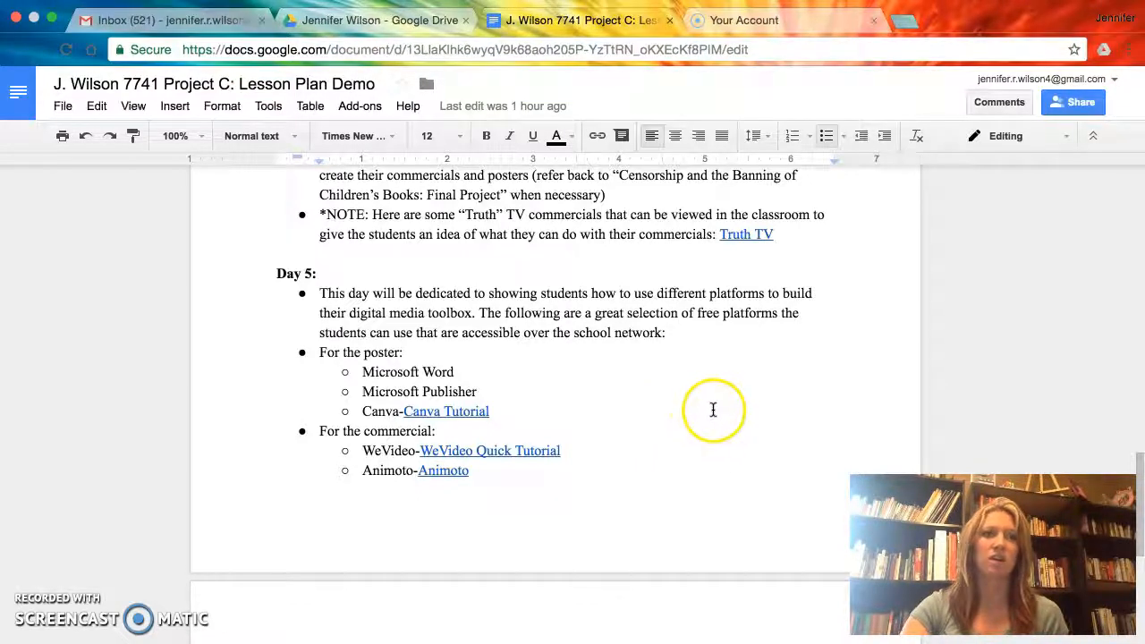
{"action": "mouse_move", "coordinate": [714, 419]}
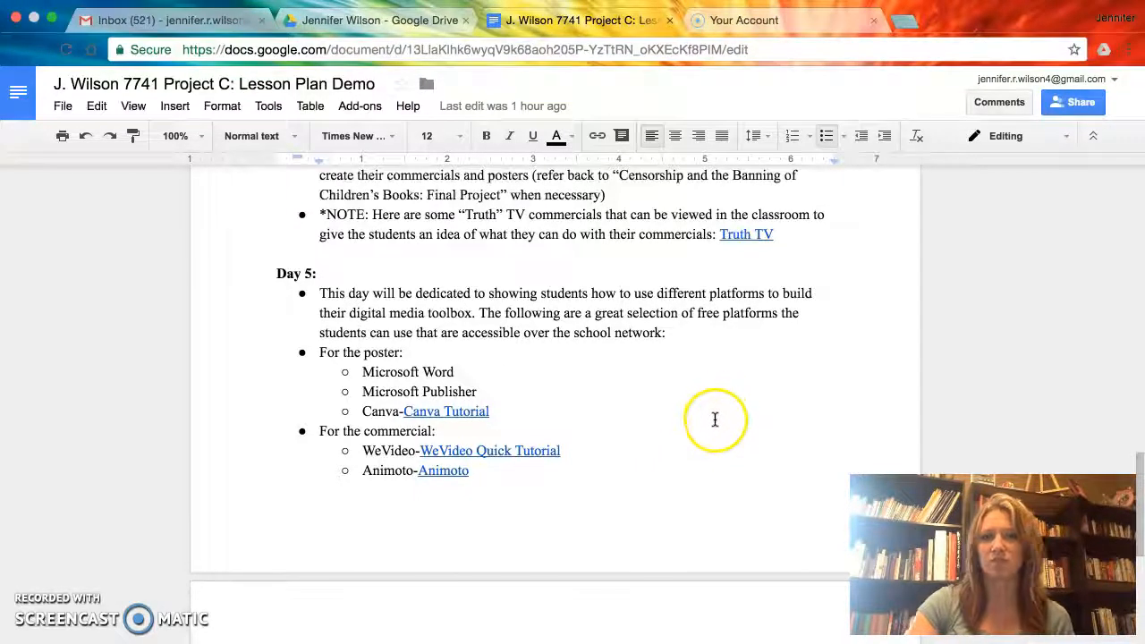
{"action": "mouse_move", "coordinate": [730, 446]}
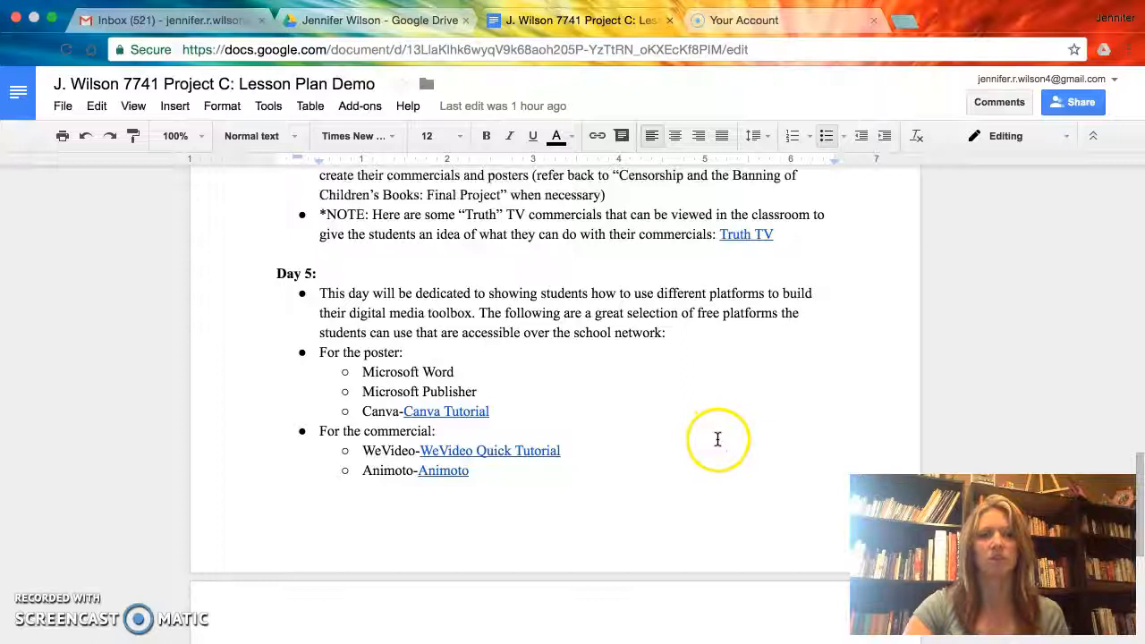
{"action": "scroll", "scroll_direction": "down", "scroll_amount": 3}
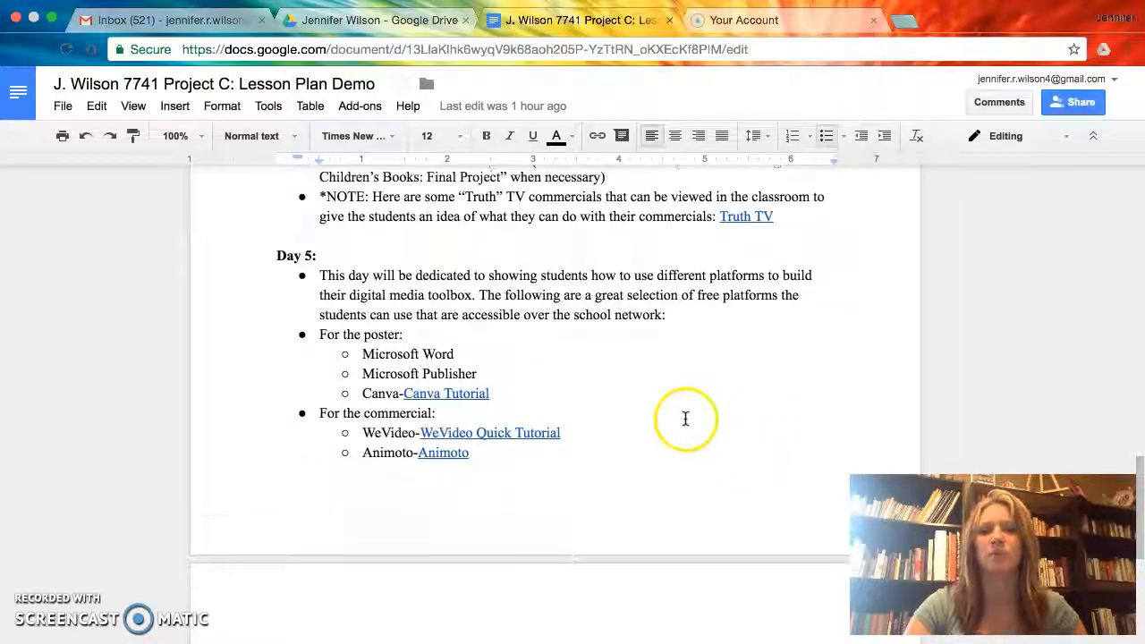
{"action": "scroll", "scroll_direction": "down", "scroll_amount": 3}
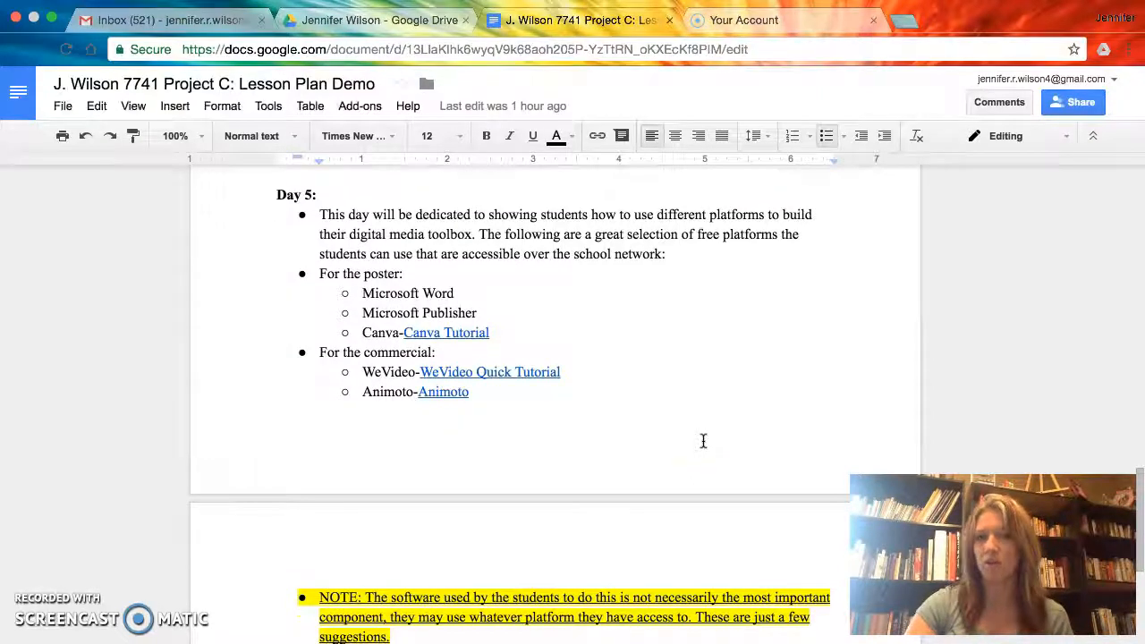
{"action": "scroll", "scroll_direction": "down", "scroll_amount": 3}
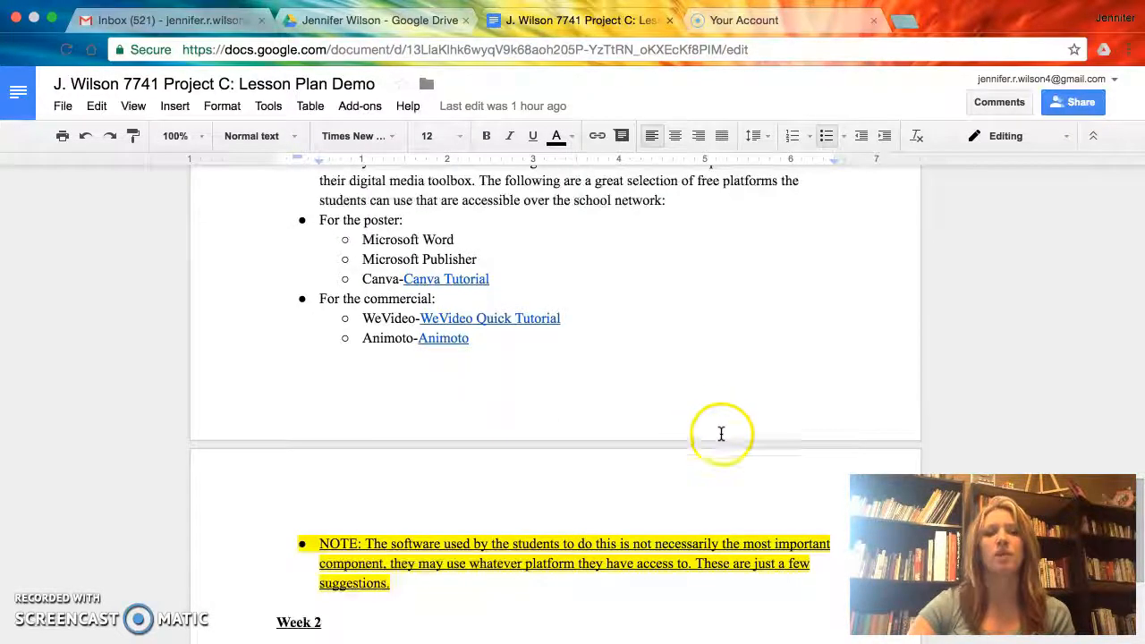
{"action": "scroll", "scroll_direction": "down", "scroll_amount": 3}
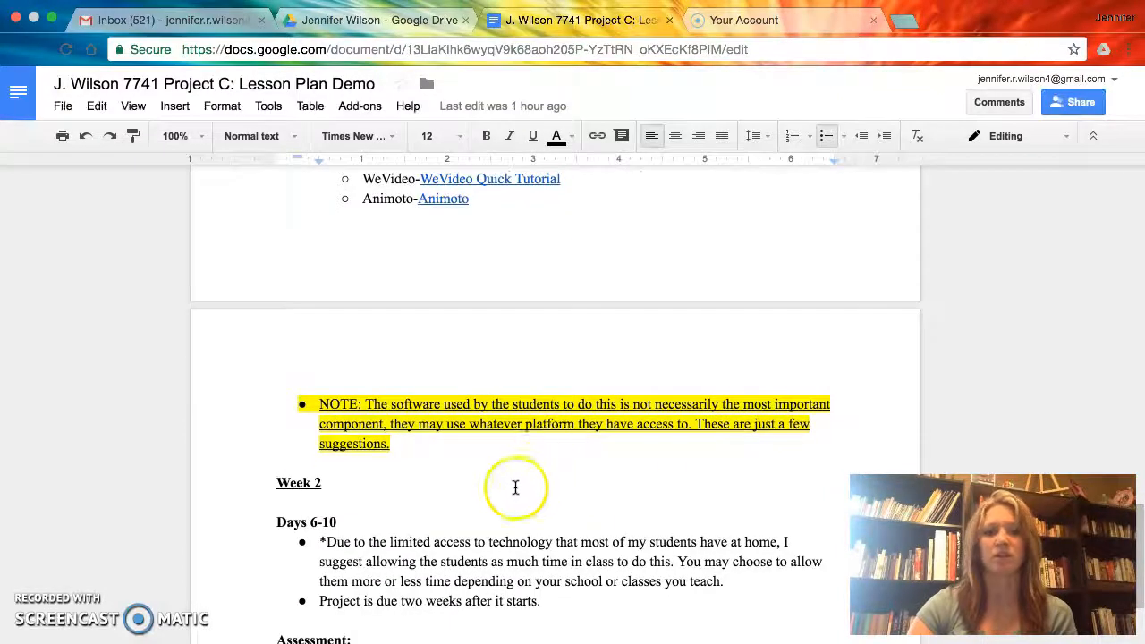
{"action": "scroll", "scroll_direction": "down", "scroll_amount": 3}
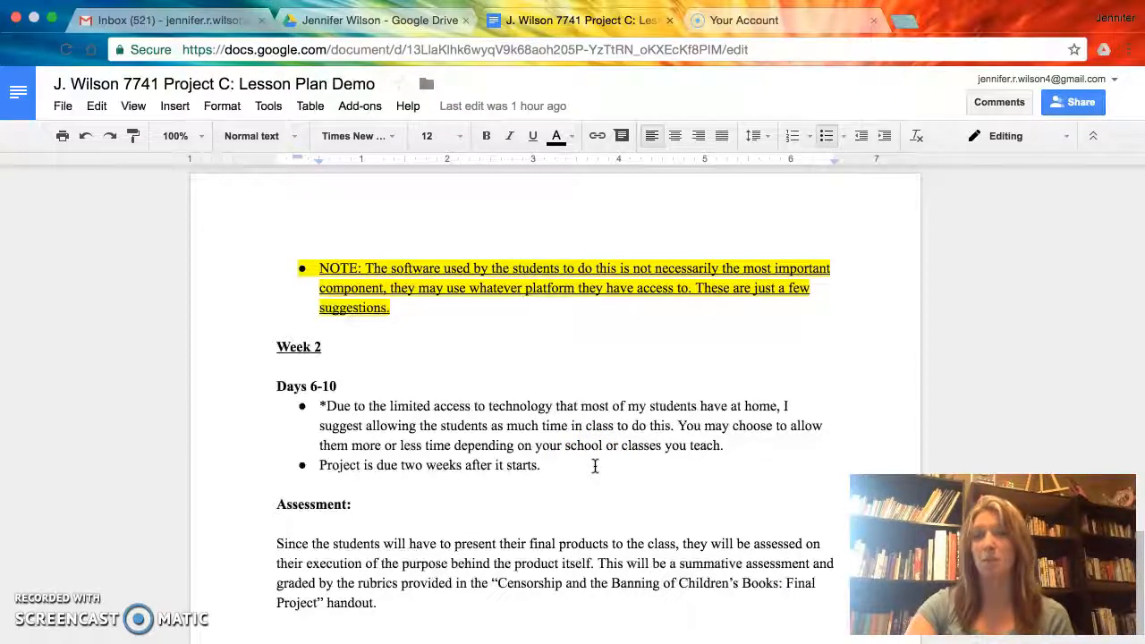
Open the linked 'Questions to Ask Yourself' handout and scroll through it
{"action": "left_click", "coordinate": [626, 462]}
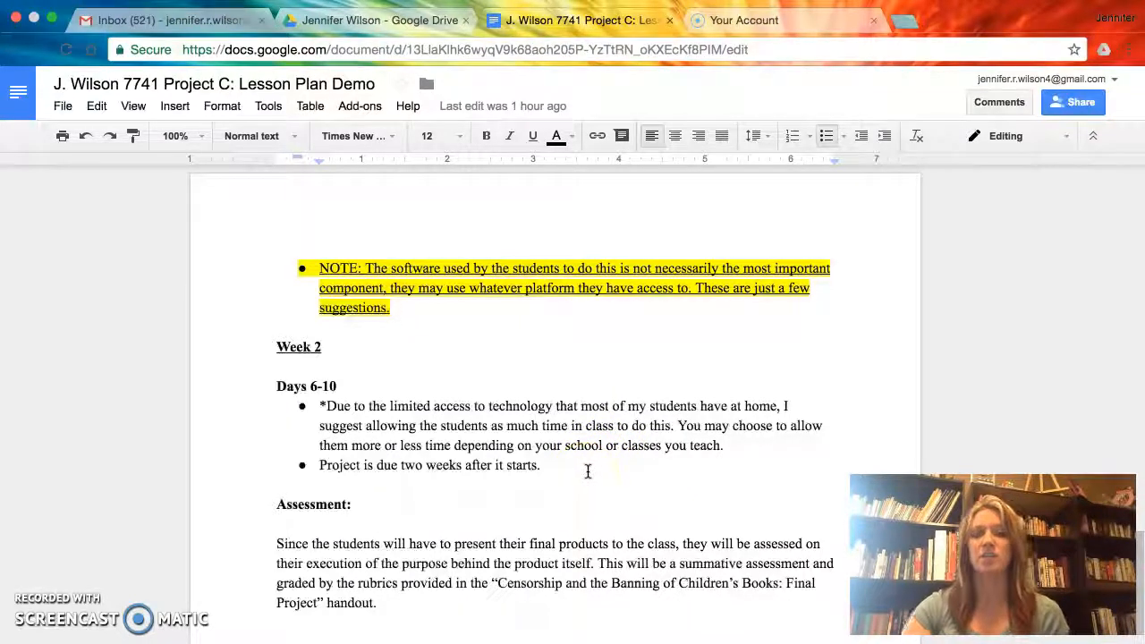
{"action": "mouse_move", "coordinate": [591, 462]}
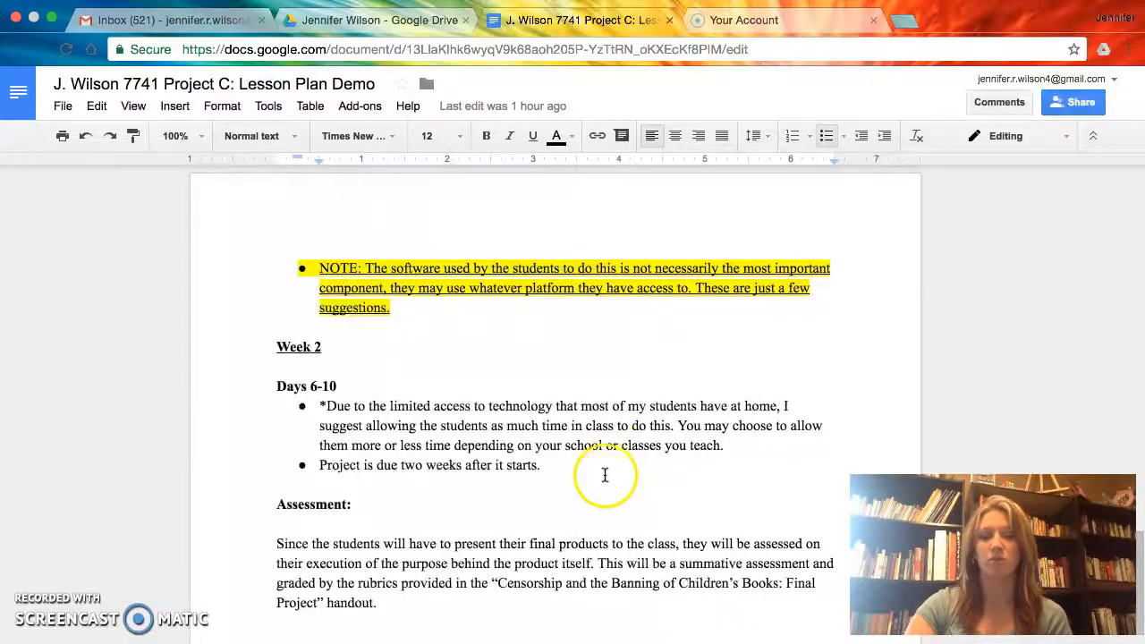
{"action": "scroll", "scroll_direction": "down", "scroll_amount": 3}
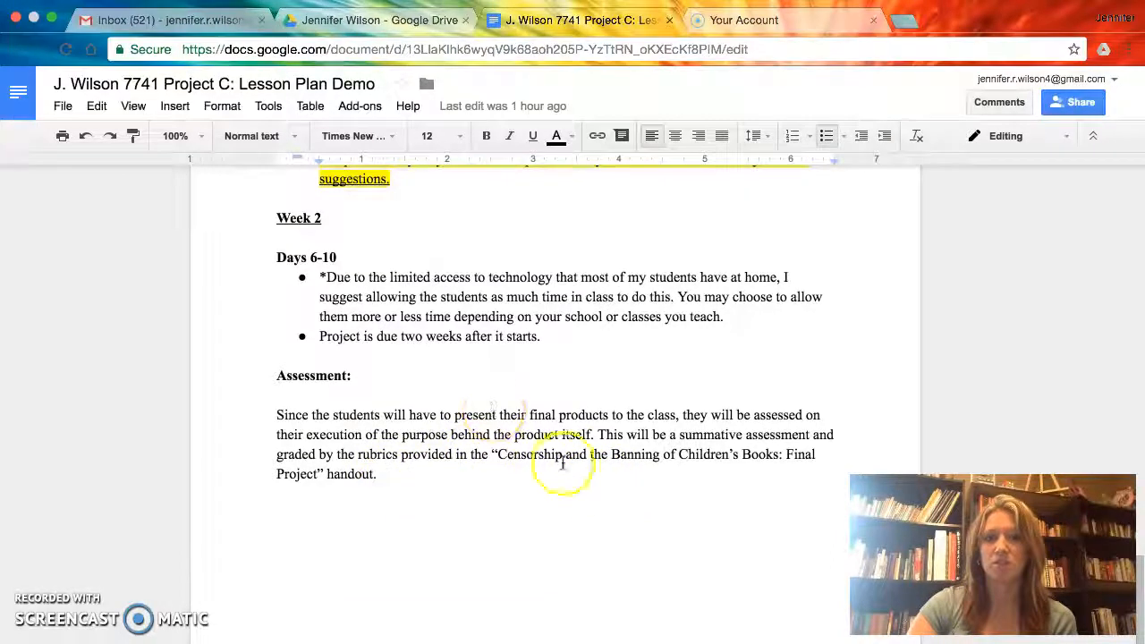
{"action": "scroll", "scroll_direction": "down", "scroll_amount": 3}
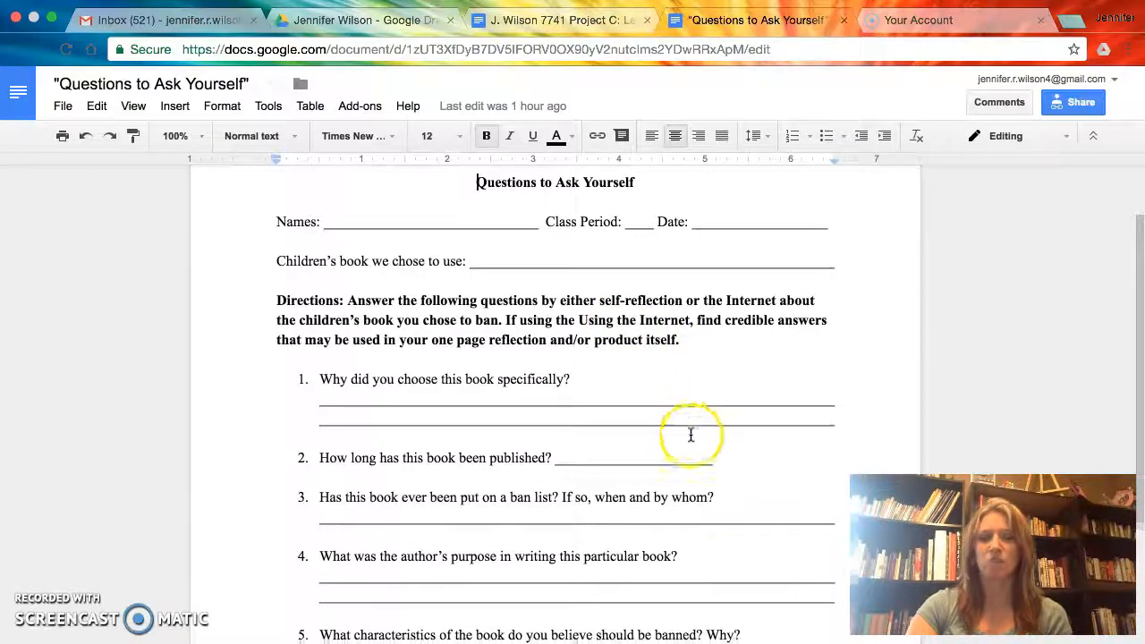
{"action": "scroll", "scroll_direction": "down", "scroll_amount": 3}
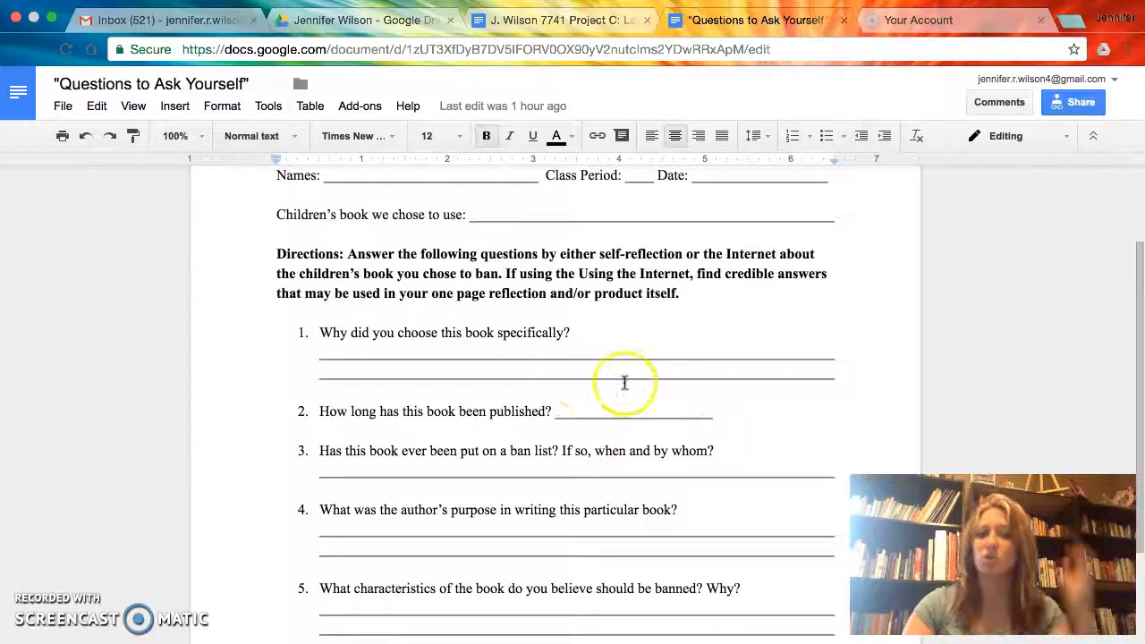
{"action": "mouse_move", "coordinate": [655, 388]}
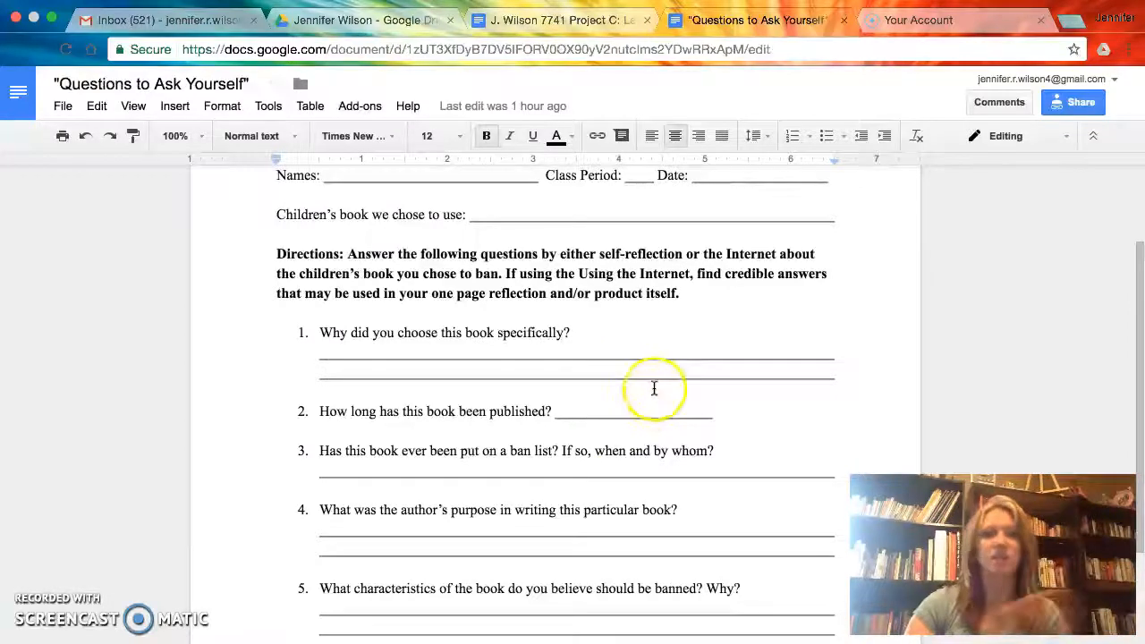
{"action": "mouse_move", "coordinate": [694, 407]}
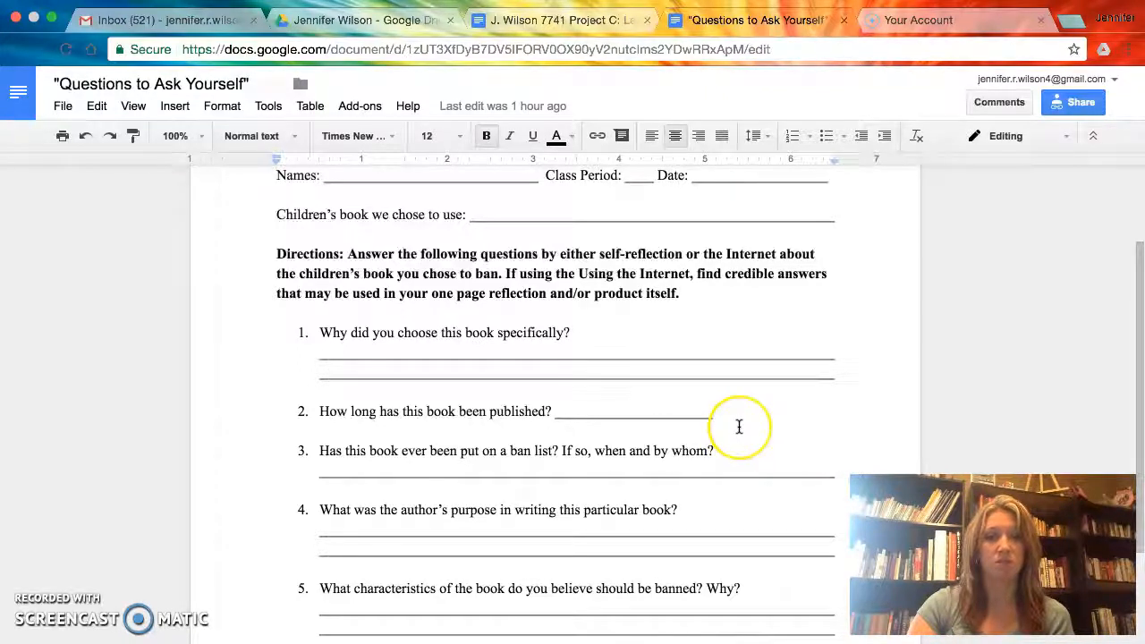
{"action": "scroll", "scroll_direction": "down", "scroll_amount": 3}
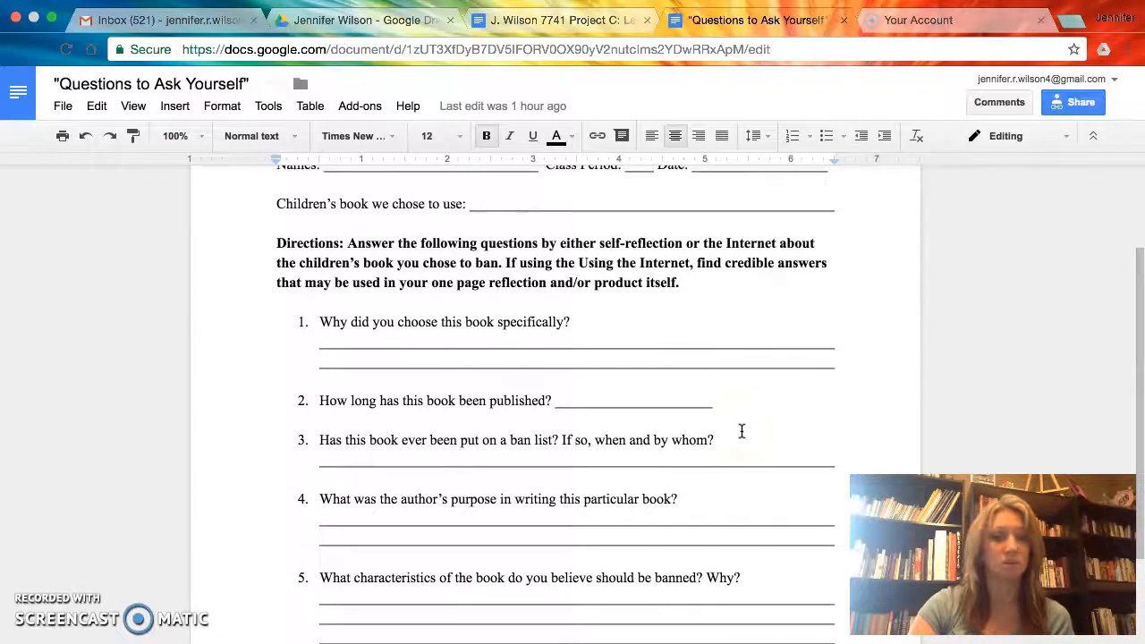
{"action": "scroll", "scroll_direction": "down", "scroll_amount": 3}
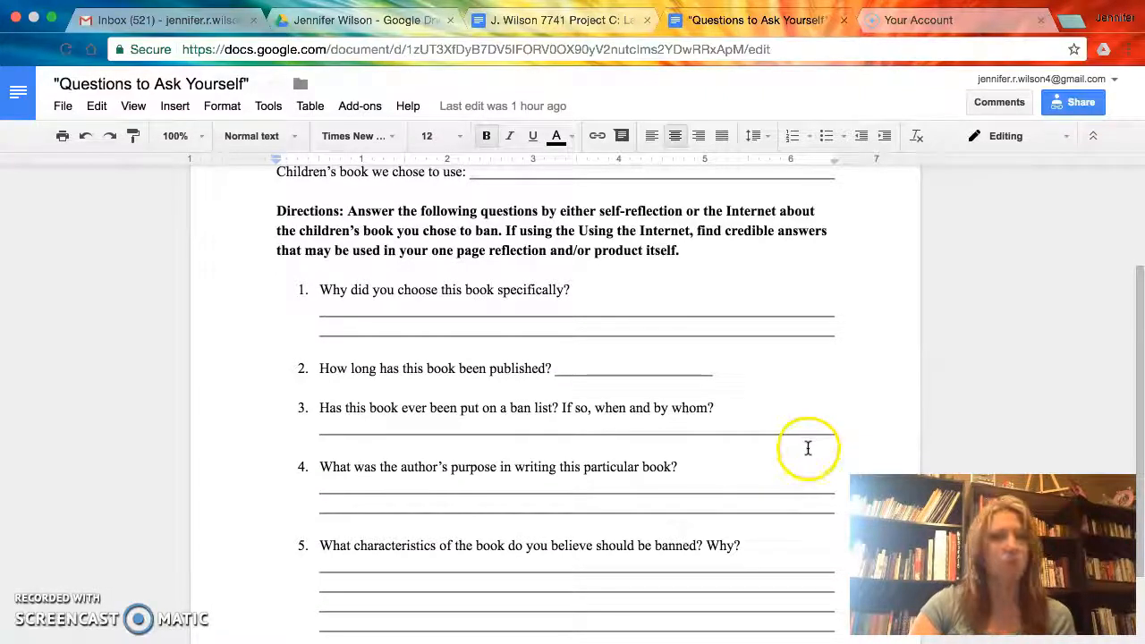
{"action": "scroll", "scroll_direction": "down", "scroll_amount": 3}
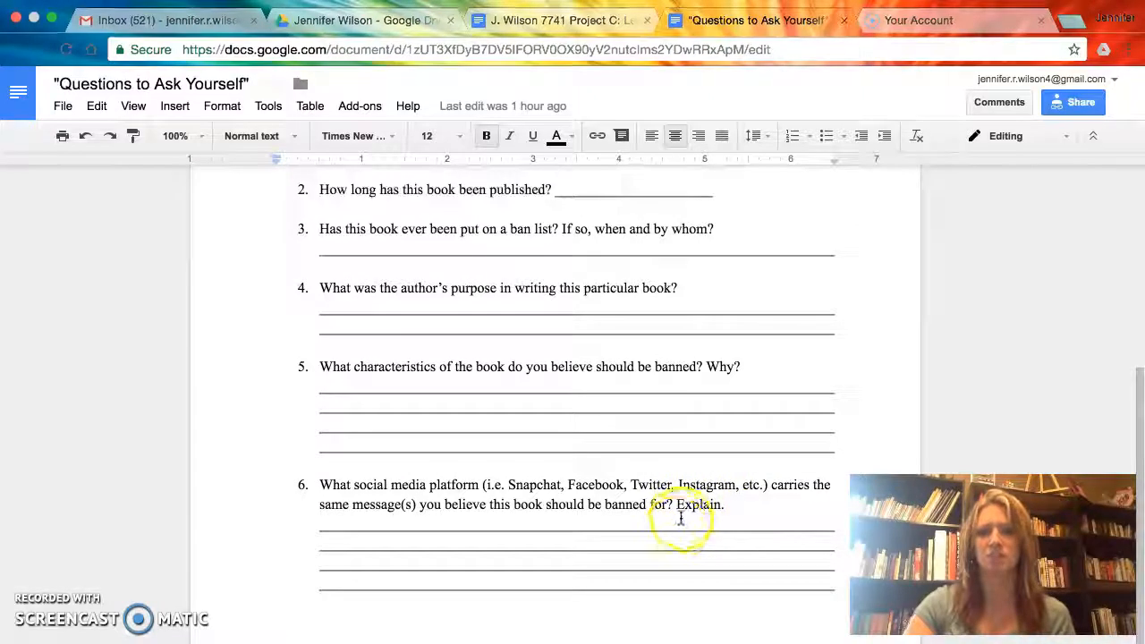
{"action": "scroll", "scroll_direction": "down", "scroll_amount": 3}
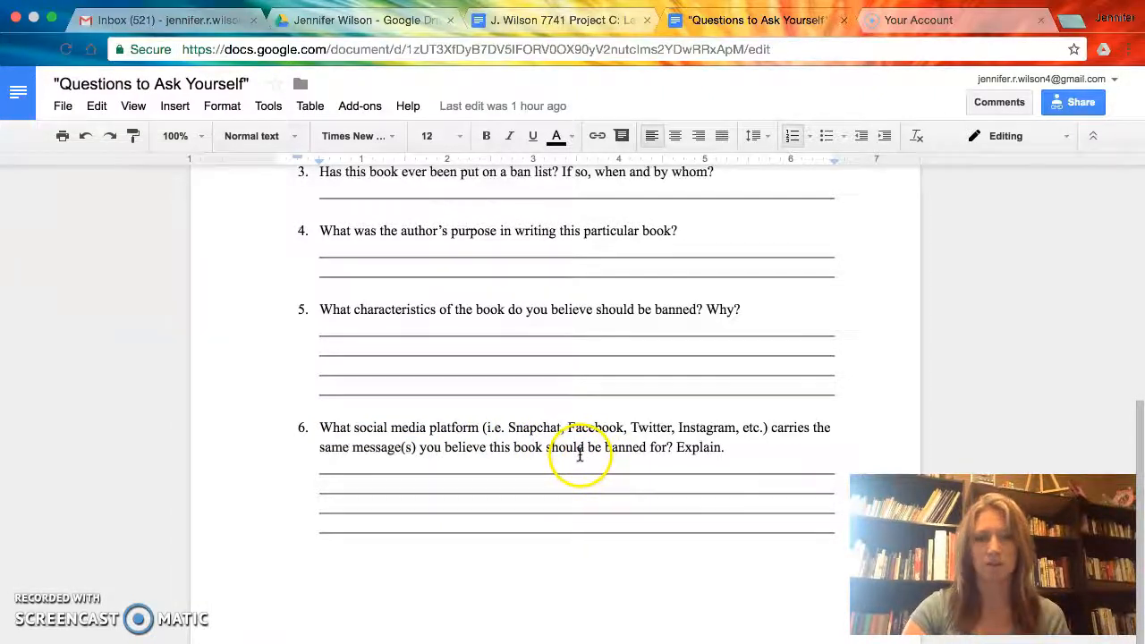
{"action": "mouse_move", "coordinate": [616, 465]}
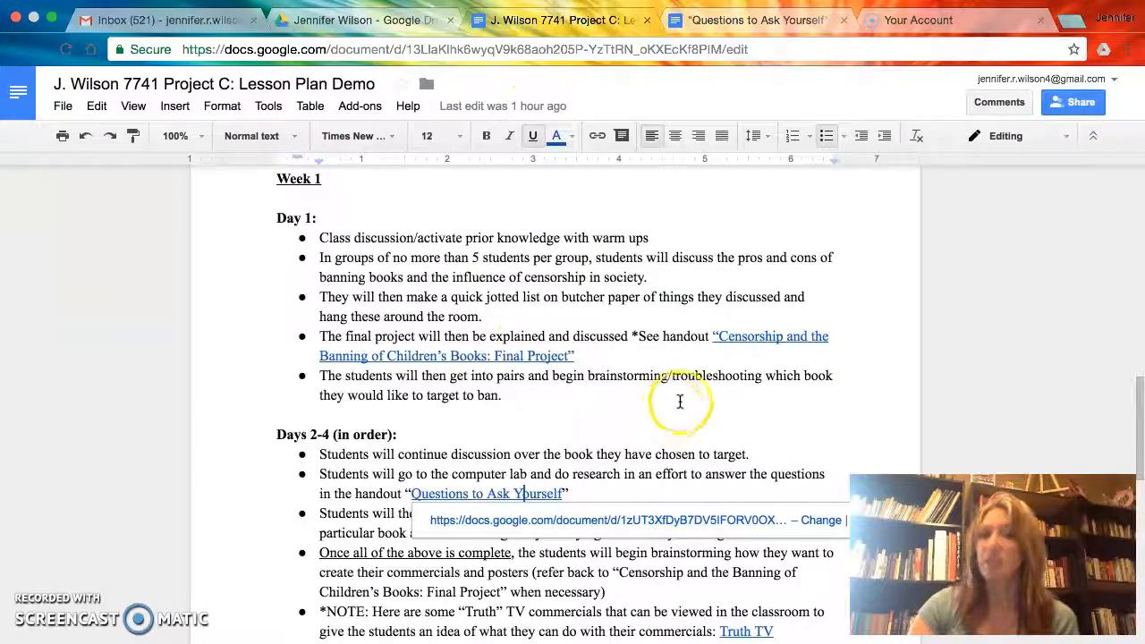
Return to the lesson plan's Day 1 section and open the linked Final Project handout
{"action": "scroll", "scroll_direction": "down", "scroll_amount": 3}
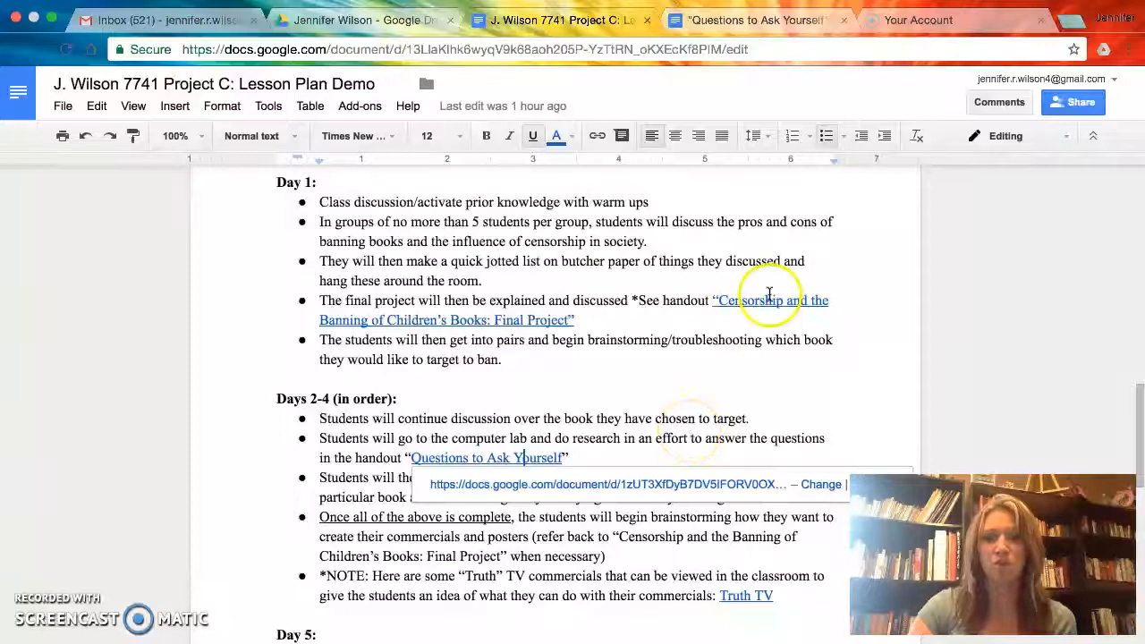
{"action": "mouse_move", "coordinate": [563, 401]}
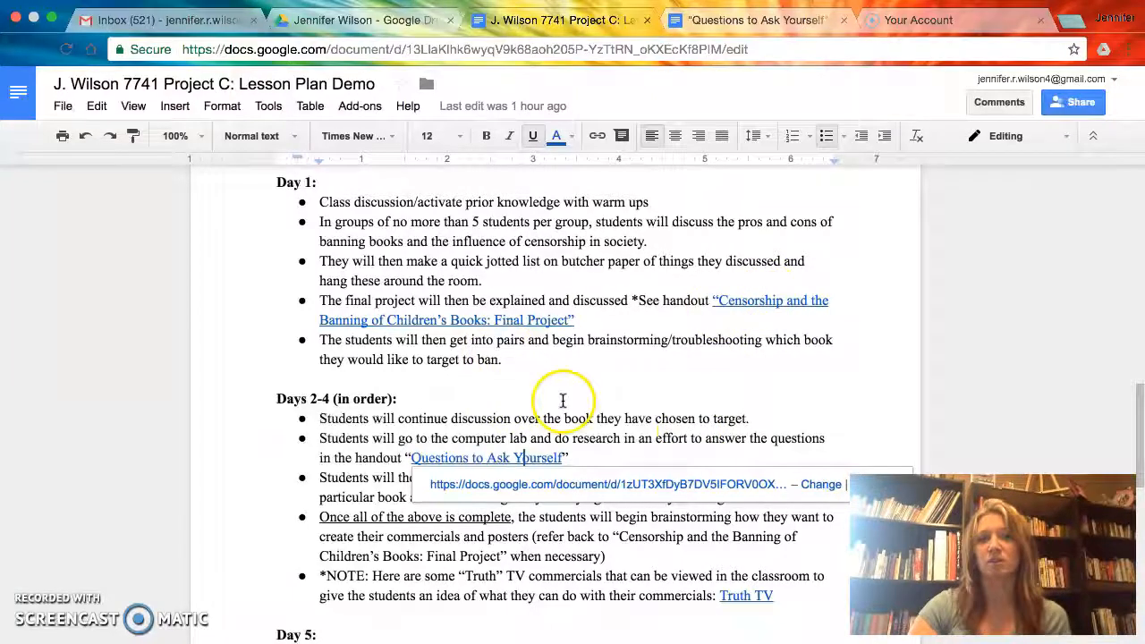
{"action": "mouse_move", "coordinate": [766, 300]}
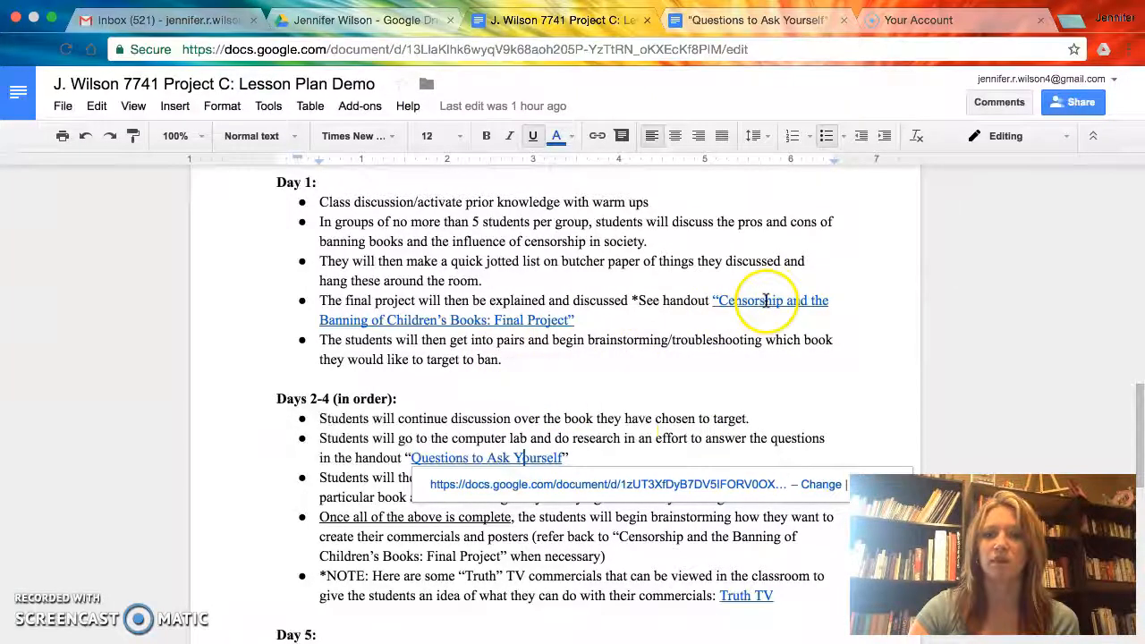
{"action": "left_click", "coordinate": [769, 301]}
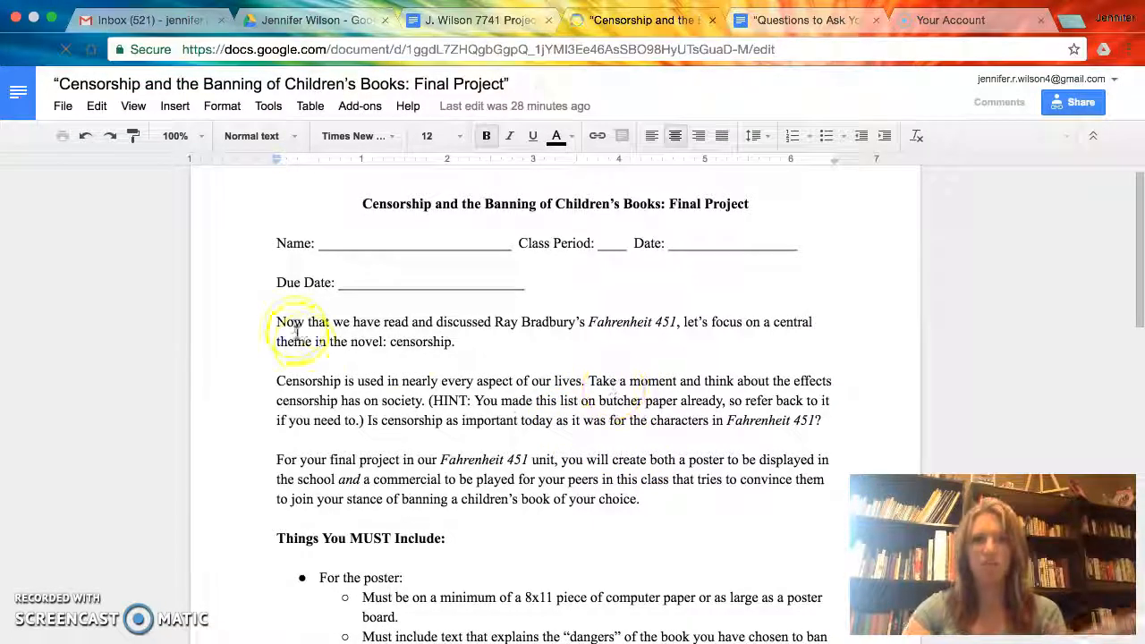
Review the Final Project handout's introduction, poster and commercial requirements, and rubric note
{"action": "left_click_drag", "start_coordinate": [275, 322], "coordinate": [660, 500]}
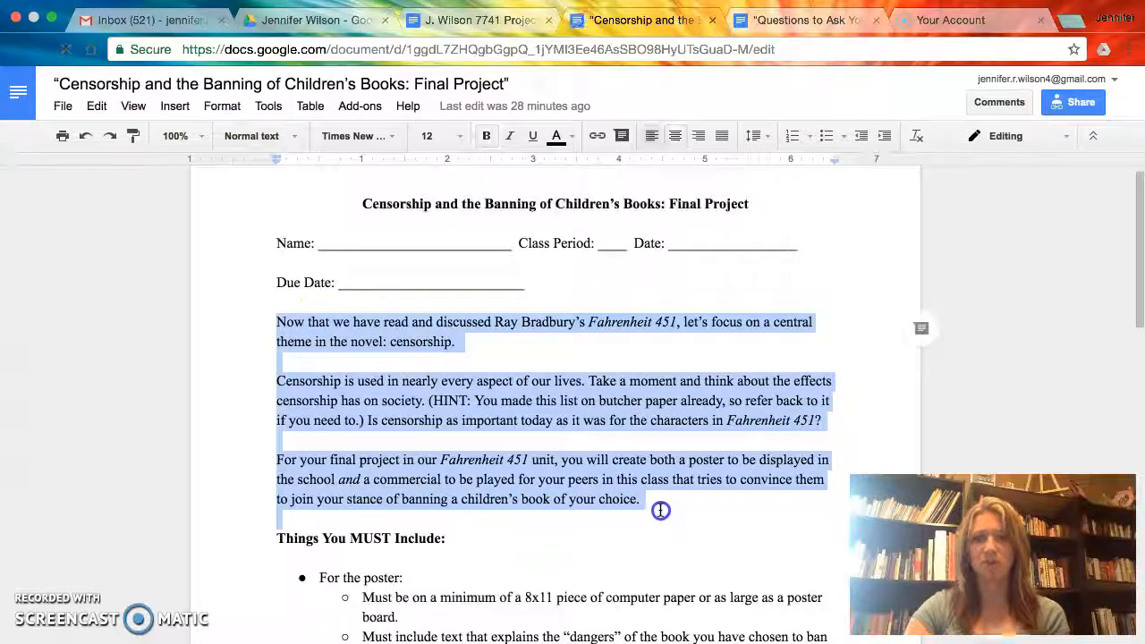
{"action": "left_click", "coordinate": [660, 510]}
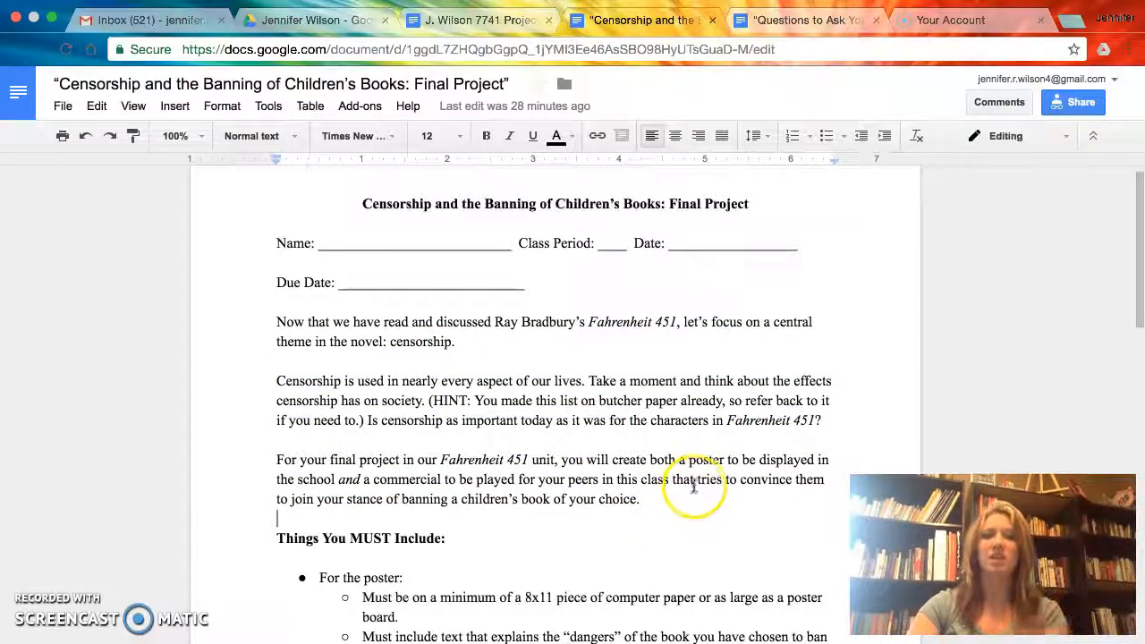
{"action": "scroll", "scroll_direction": "down", "scroll_amount": 3}
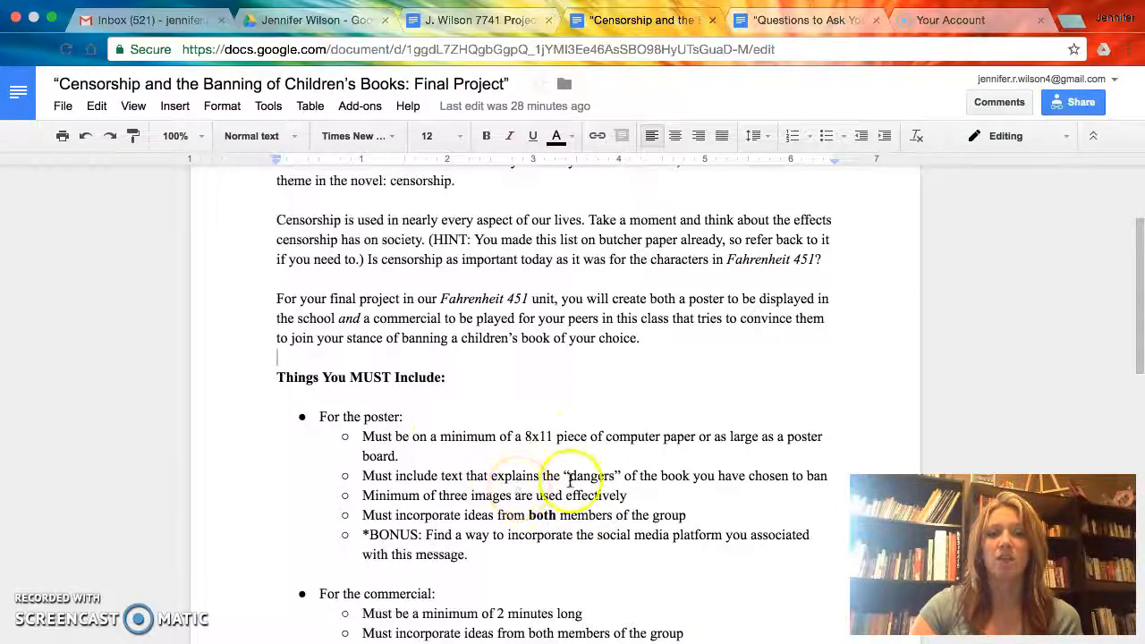
{"action": "mouse_move", "coordinate": [572, 537]}
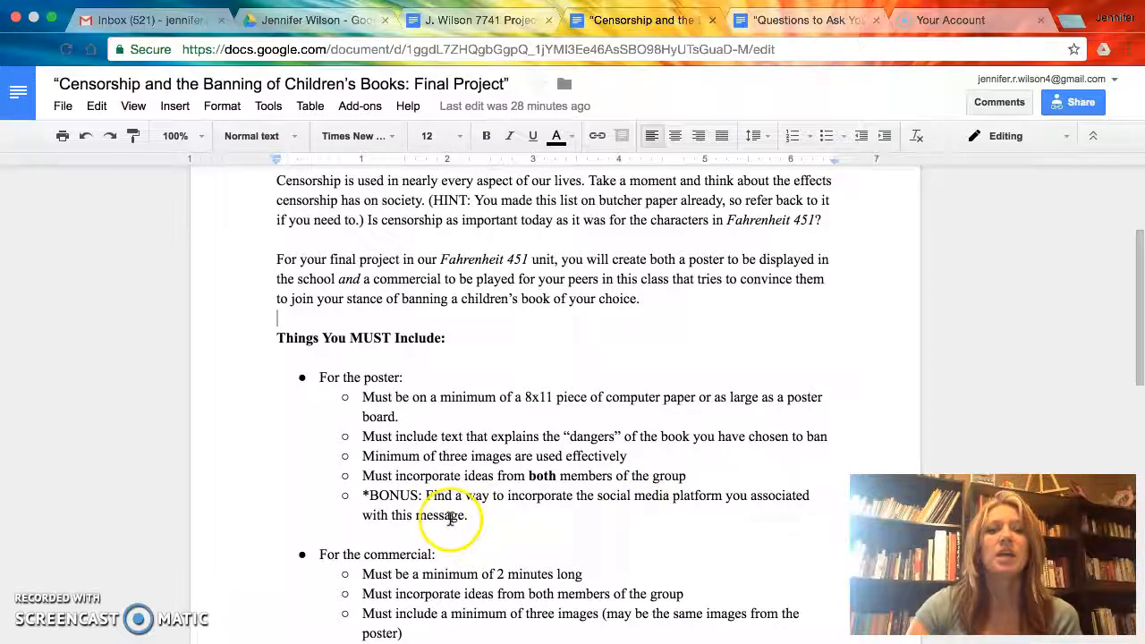
{"action": "mouse_move", "coordinate": [544, 522]}
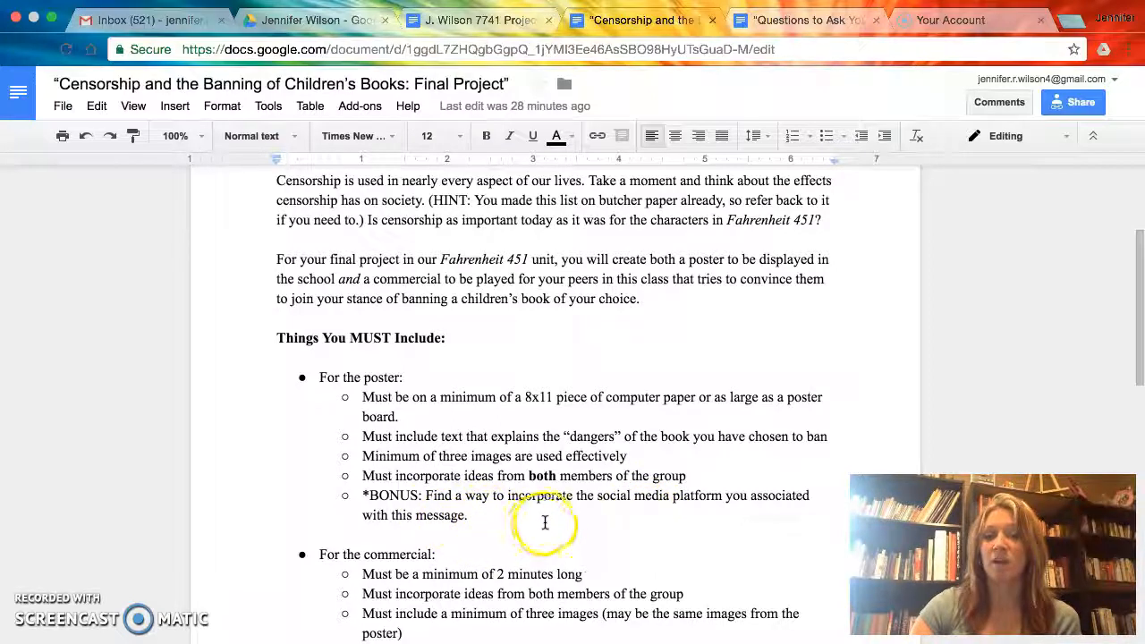
{"action": "scroll", "scroll_direction": "down", "scroll_amount": 3}
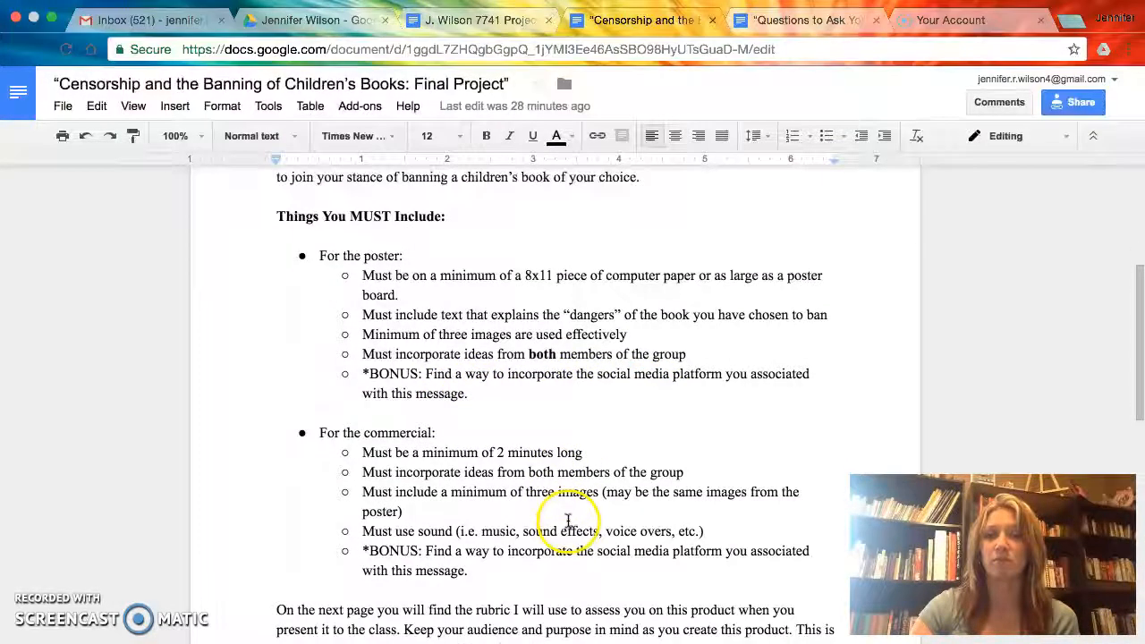
{"action": "scroll", "scroll_direction": "down", "scroll_amount": 3}
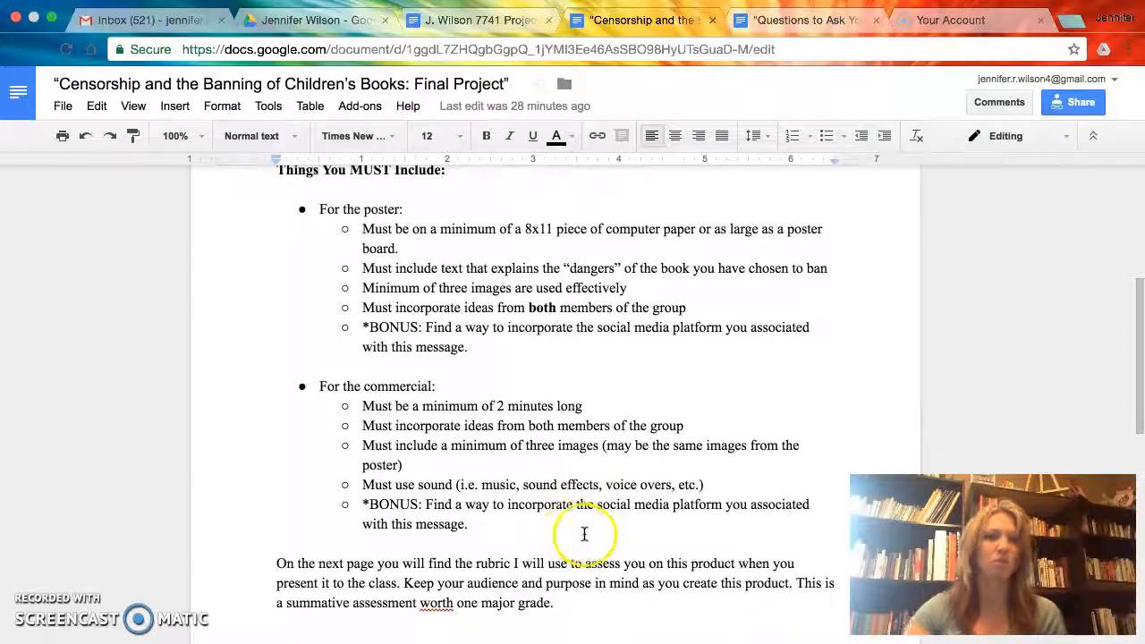
{"action": "mouse_move", "coordinate": [636, 529]}
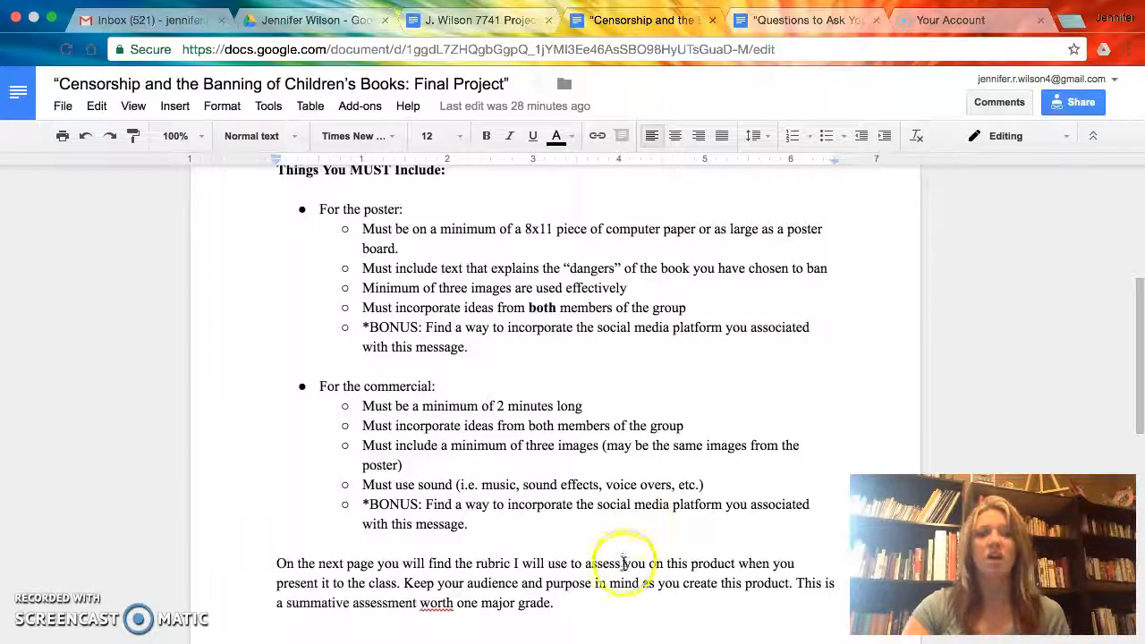
{"action": "mouse_move", "coordinate": [705, 465]}
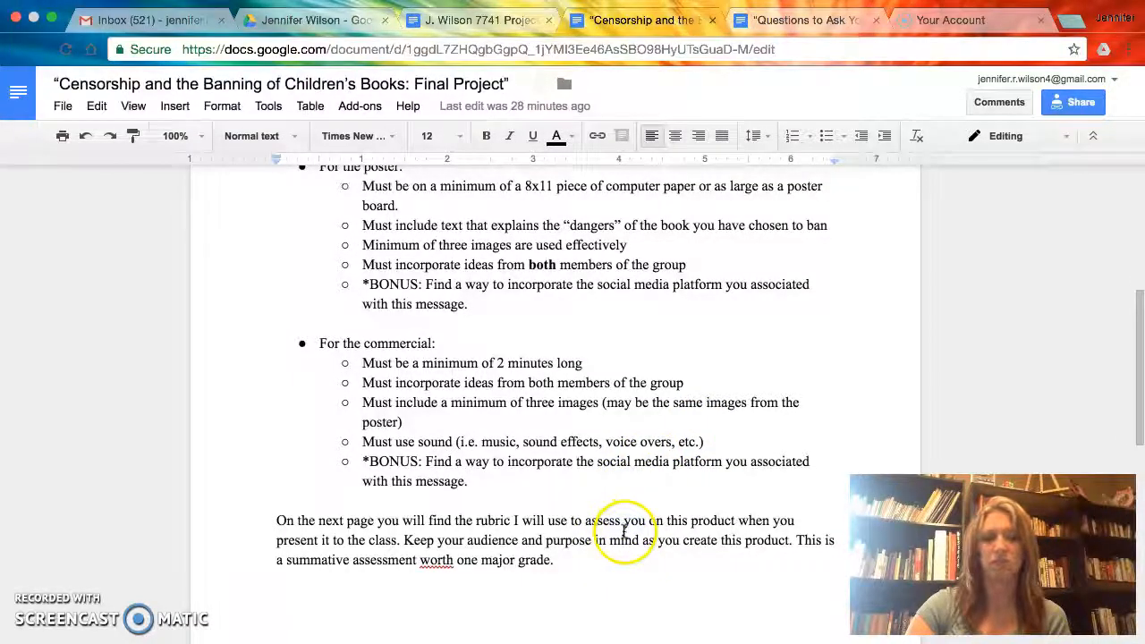
{"action": "mouse_move", "coordinate": [712, 547]}
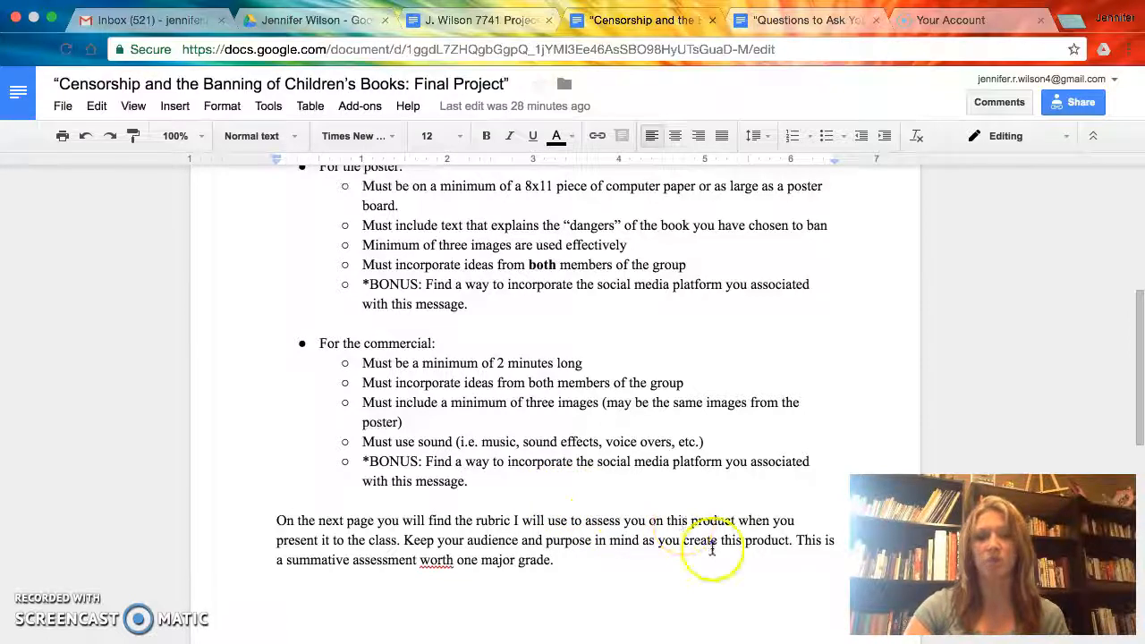
{"action": "scroll", "scroll_direction": "down", "scroll_amount": 3}
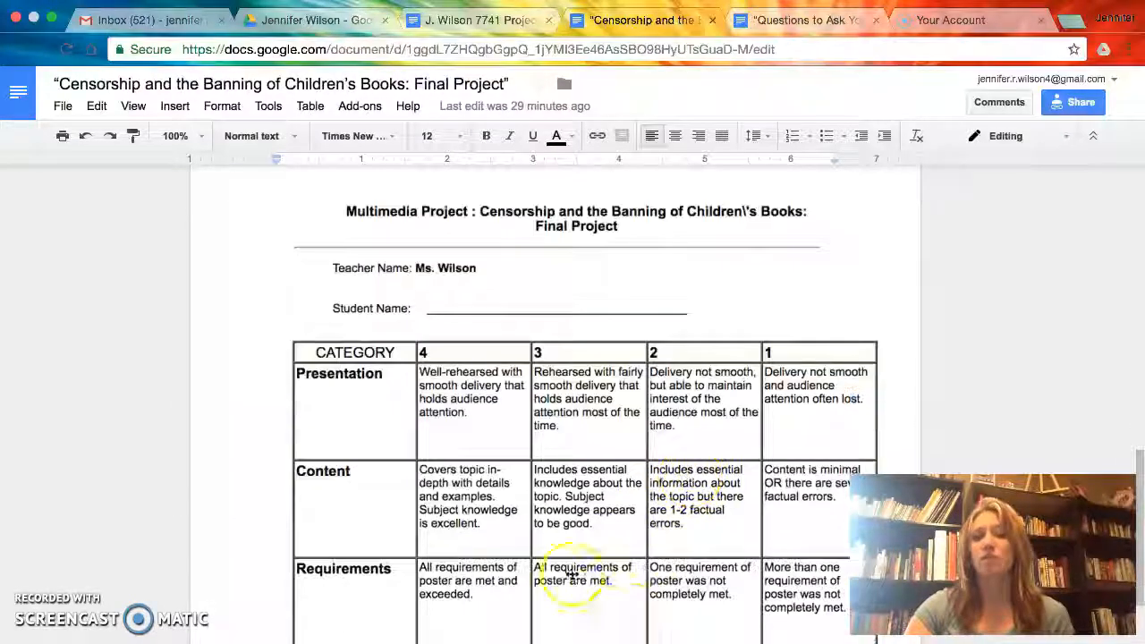
{"action": "scroll", "scroll_direction": "down", "scroll_amount": 3}
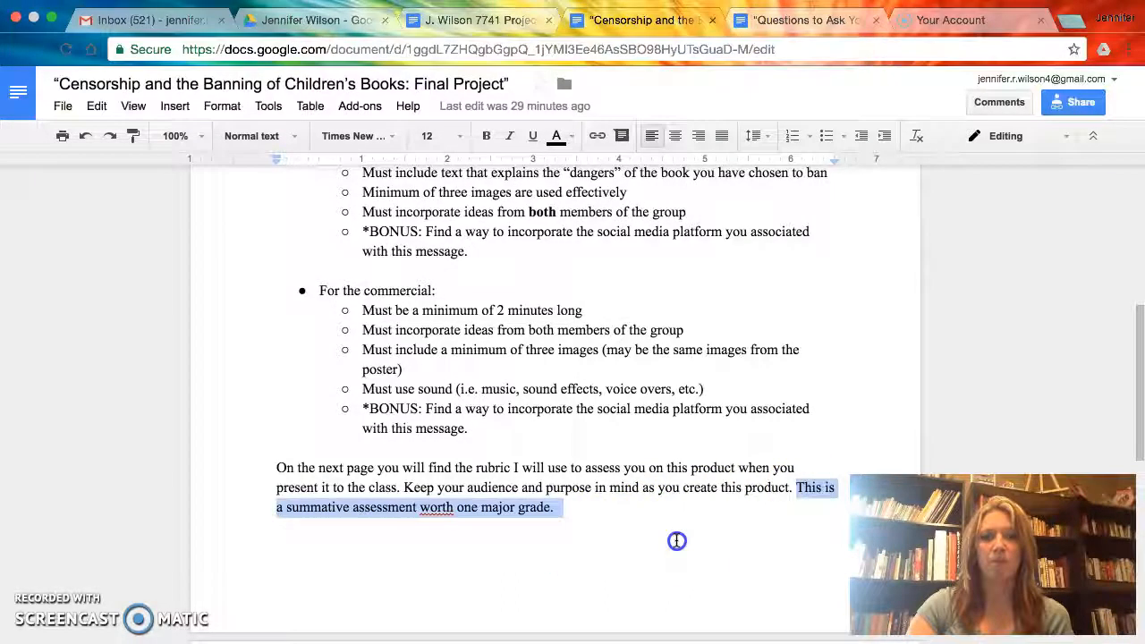
{"action": "left_click", "coordinate": [556, 508]}
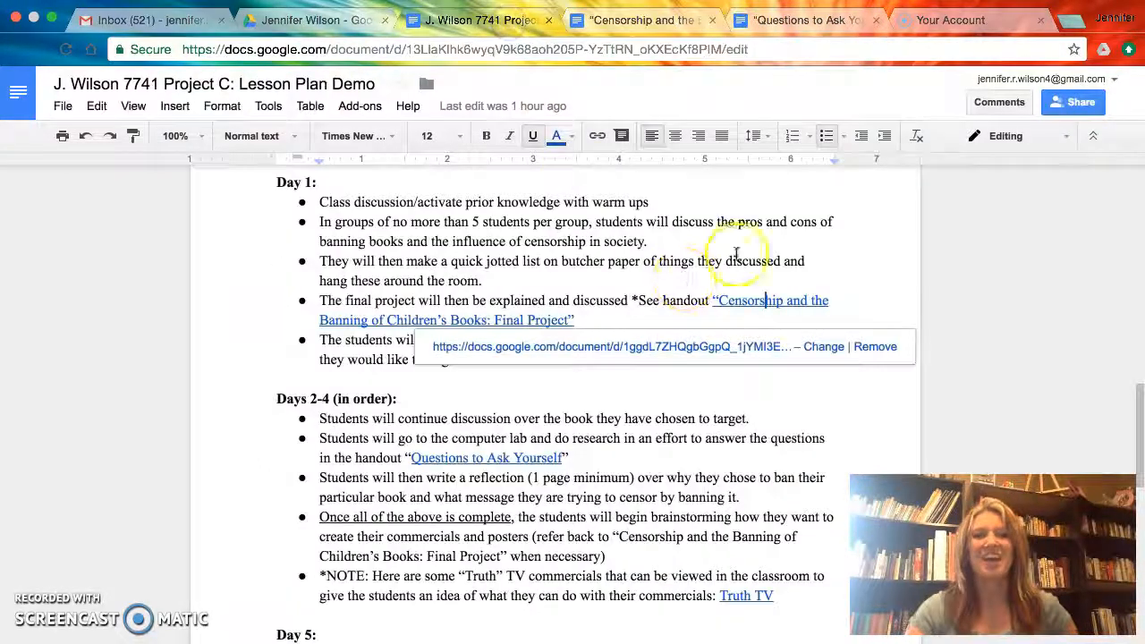
Dismiss the link preview and show the Lesson Plan Demo from its top
{"action": "left_click", "coordinate": [653, 242]}
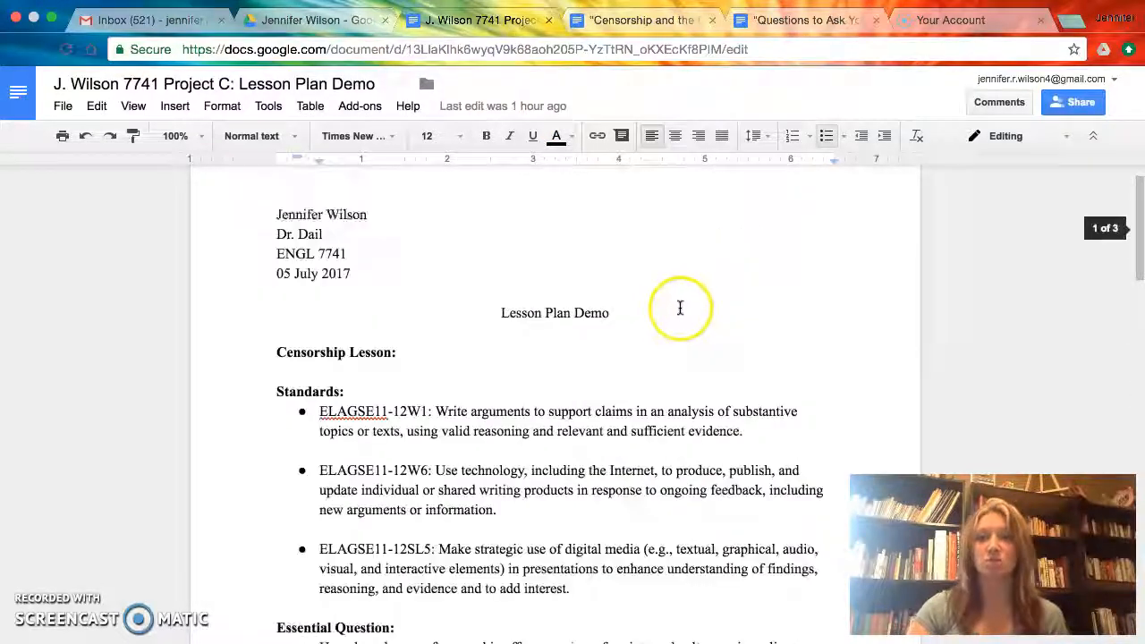
{"action": "mouse_move", "coordinate": [698, 262]}
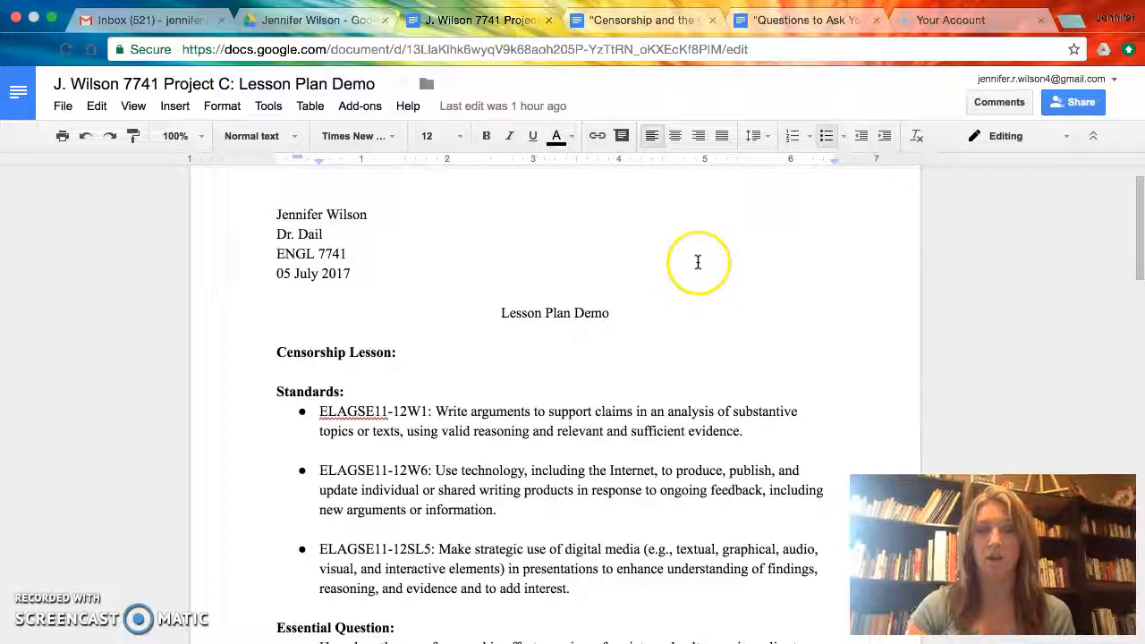